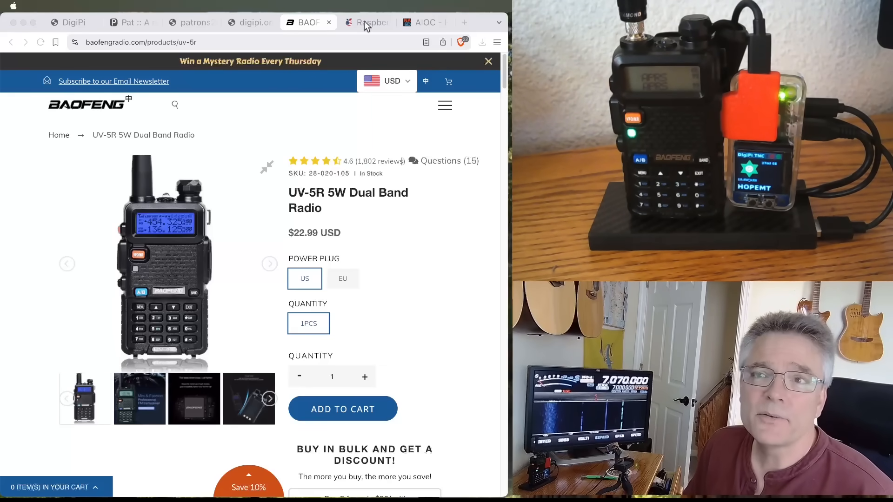
Show the PiShop page for the Raspberry Pi Zero 2 W with Header at $18.00.
left_click(367, 22)
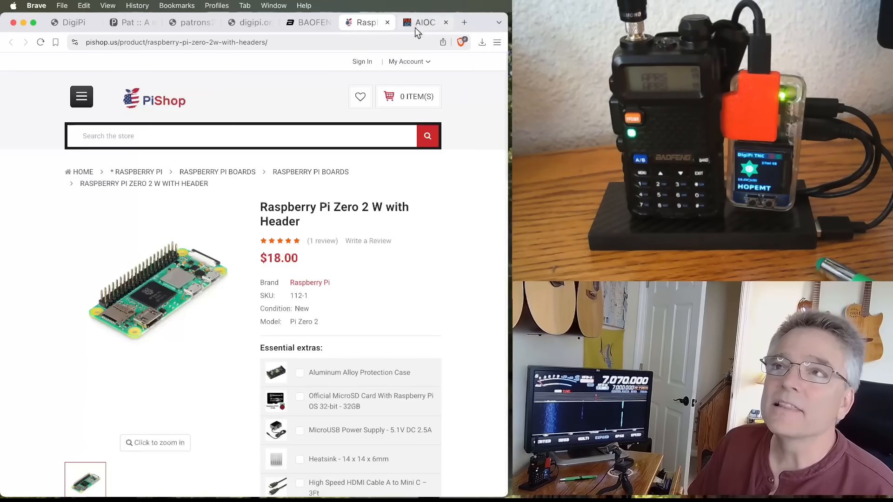
Move along the open tabs toward the digipi.org DigiPi Project page via the AIOC product page.
left_click(424, 22)
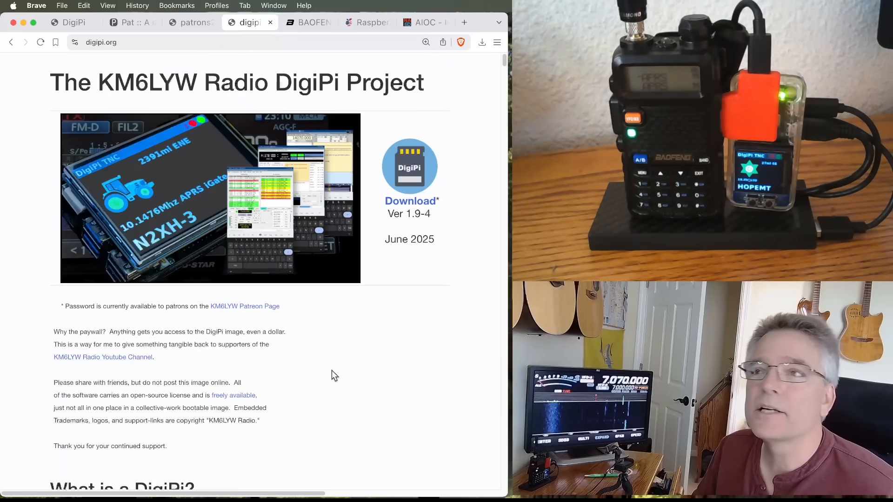
mouse_move(341, 413)
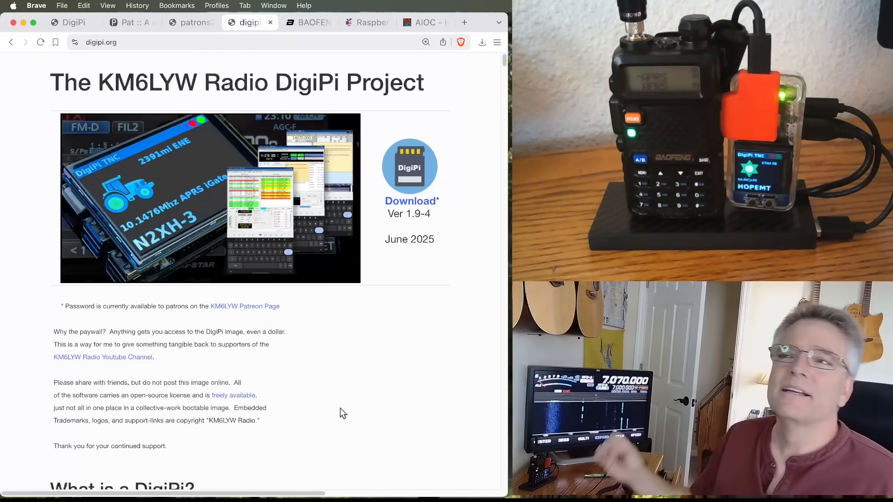
mouse_move(346, 374)
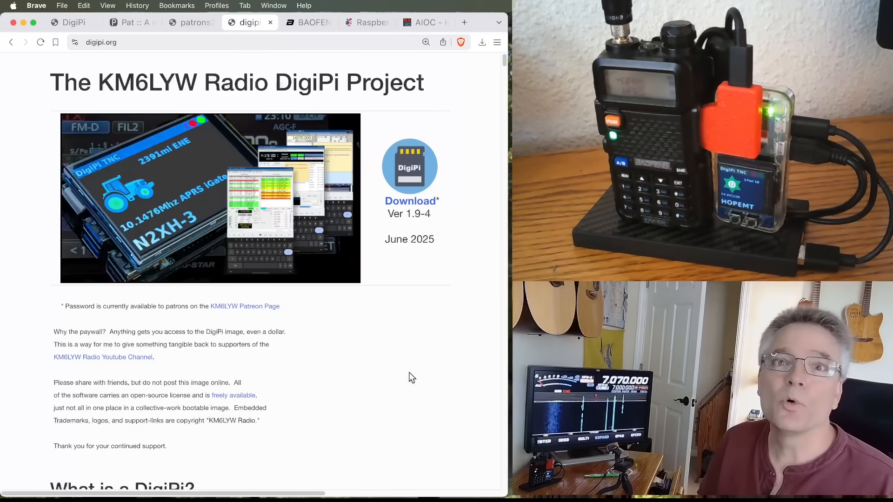
Return to the DigiPi control panel, initialize it, and switch on the APRS TNC/igate service.
left_click(68, 23)
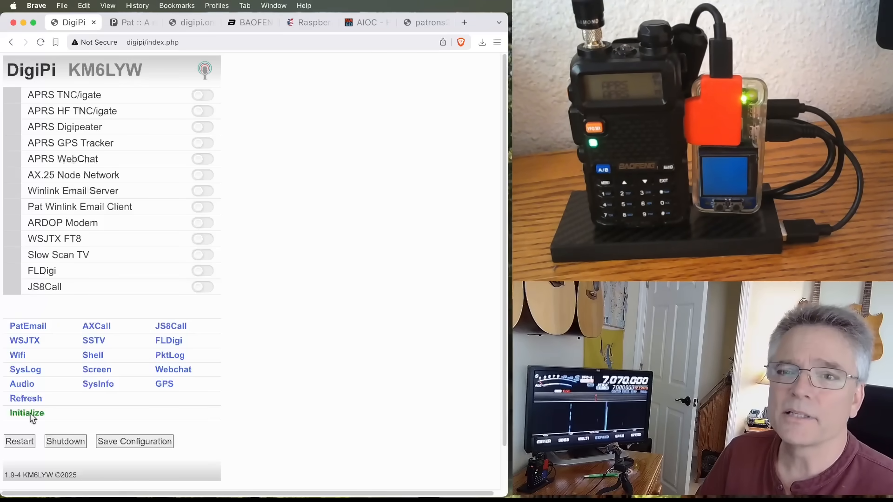
left_click(27, 413)
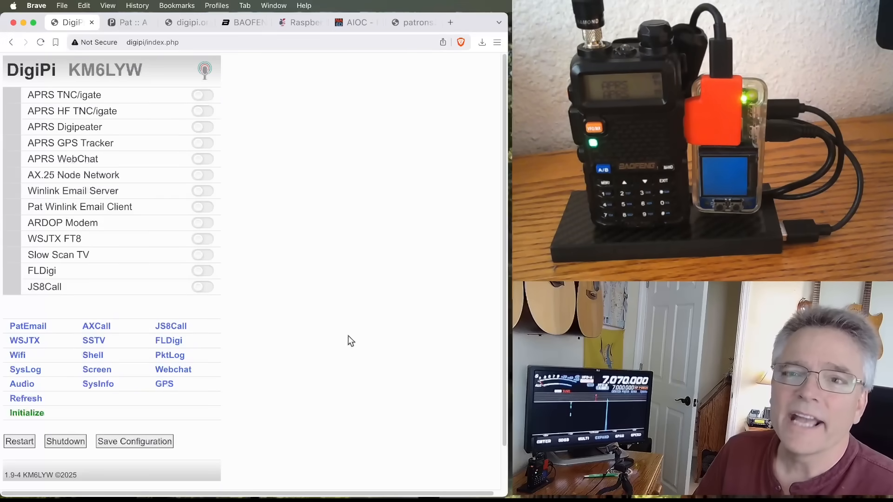
left_click(202, 94)
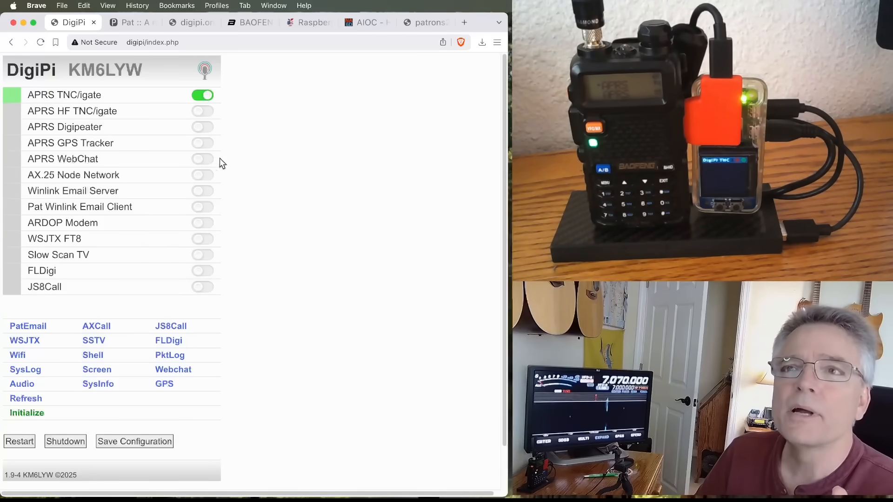
Switch on the APRS WebChat service so its chat page with the WXBOT conversation can be opened.
left_click(203, 159)
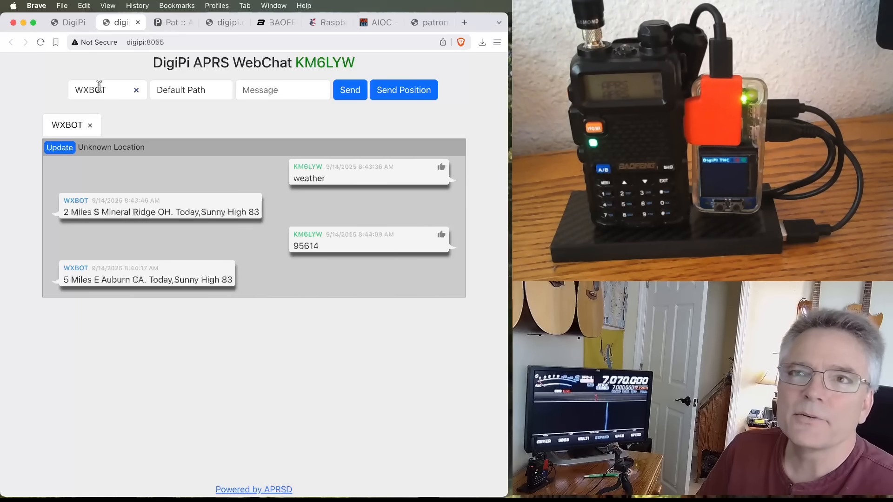
Replace the WXBOT recipient with SMS and choose the WIDE1-1 digipeater path.
double_click(90, 91)
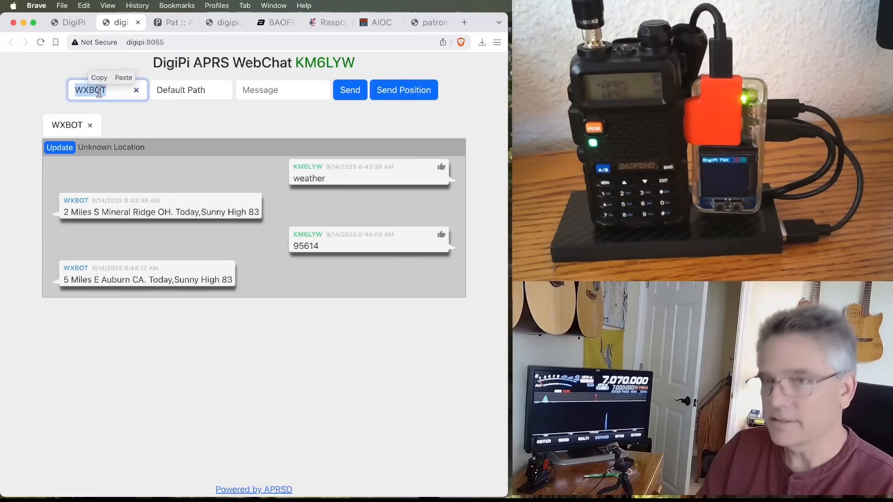
type("SMS")
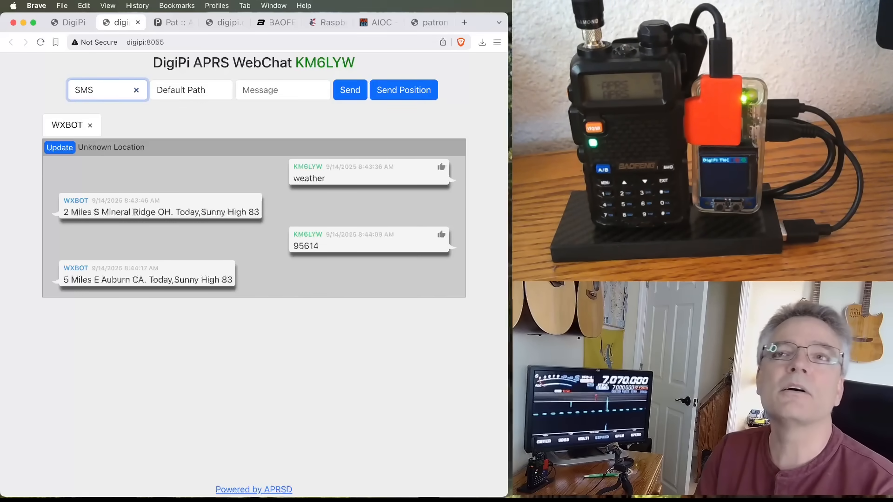
left_click(190, 90)
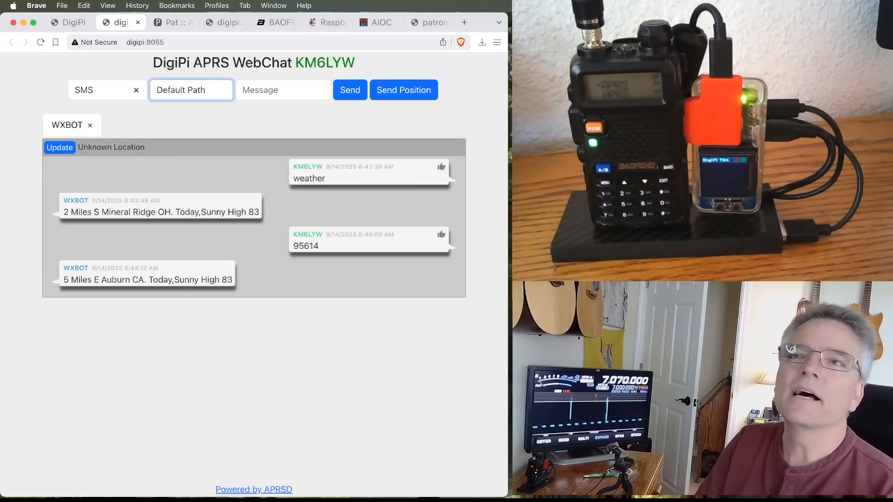
left_click(190, 91)
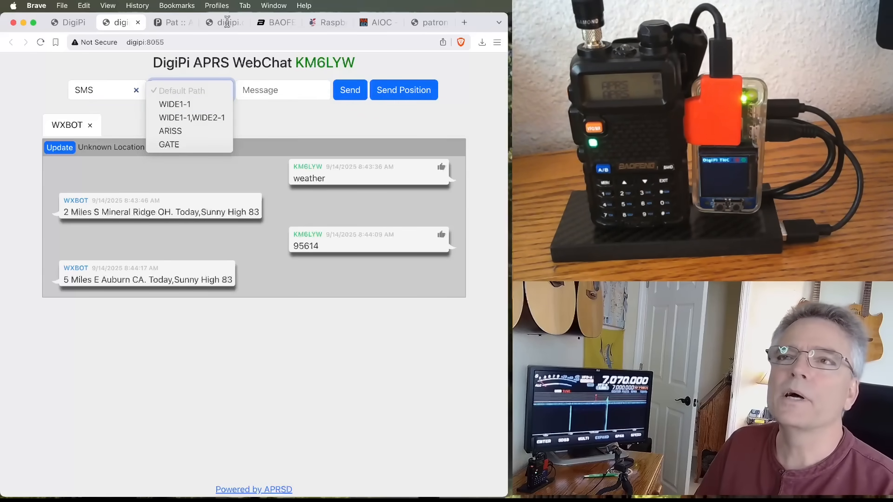
left_click(174, 105)
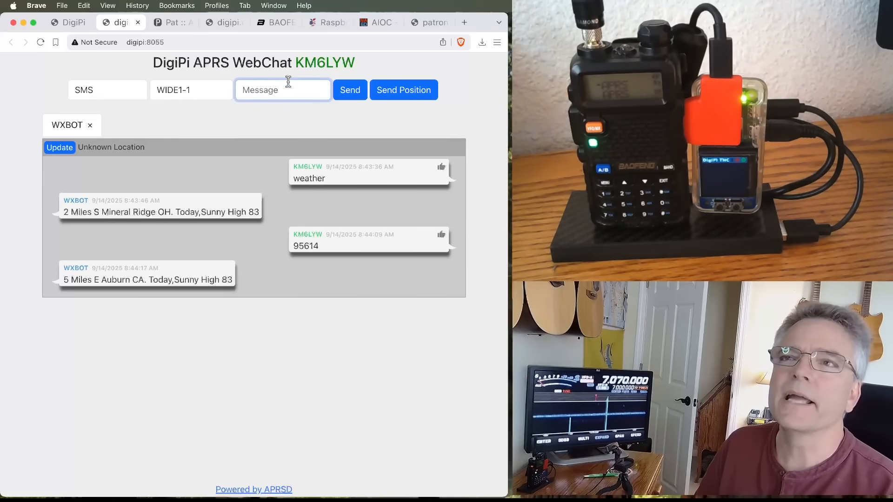
type("@cl")
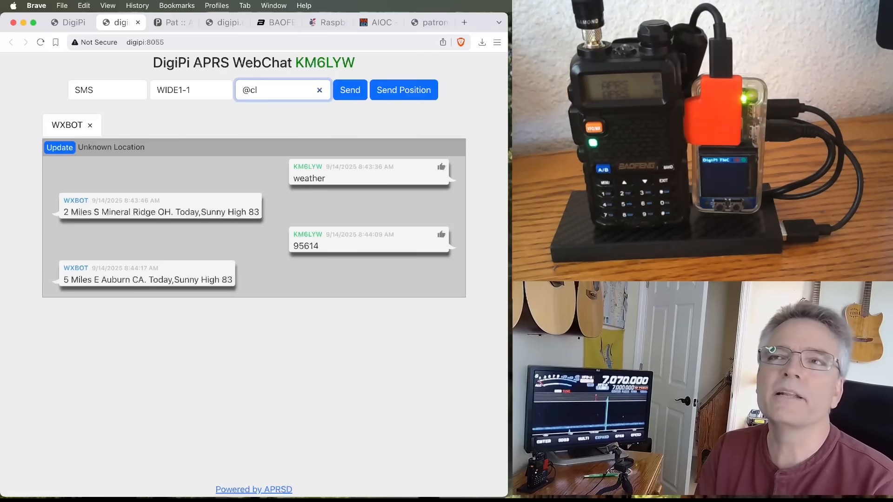
type("555123")
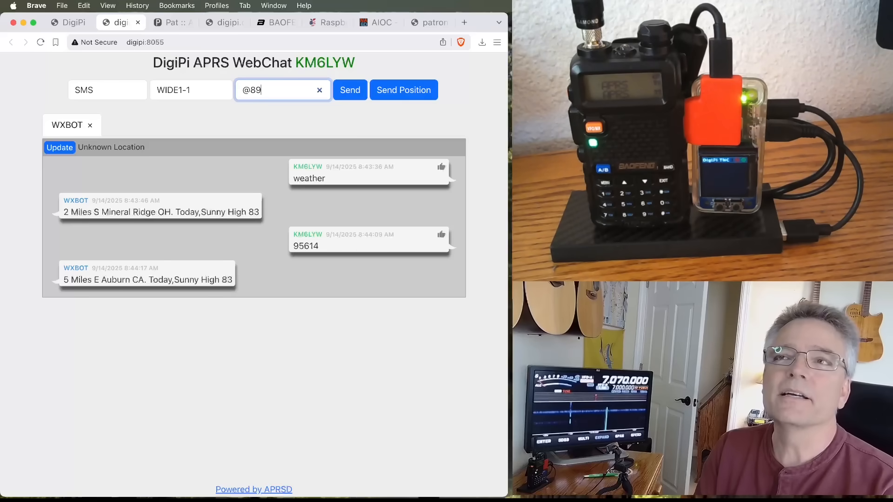
type("675")
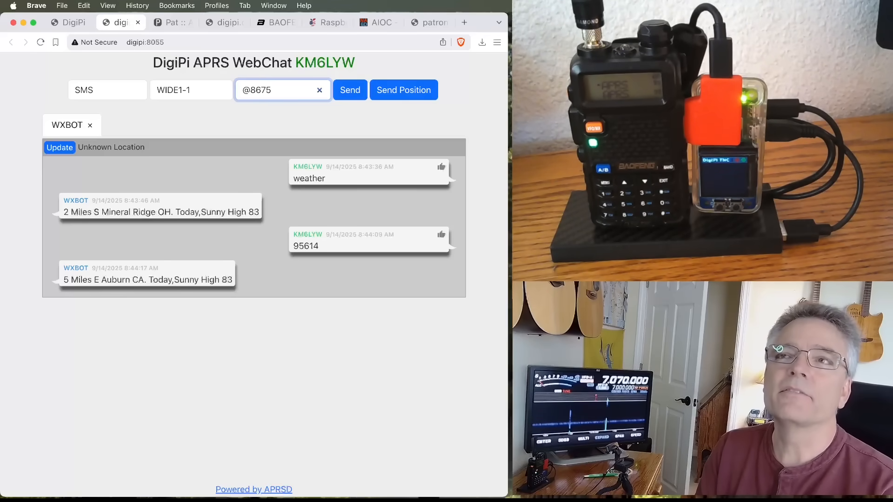
type("309")
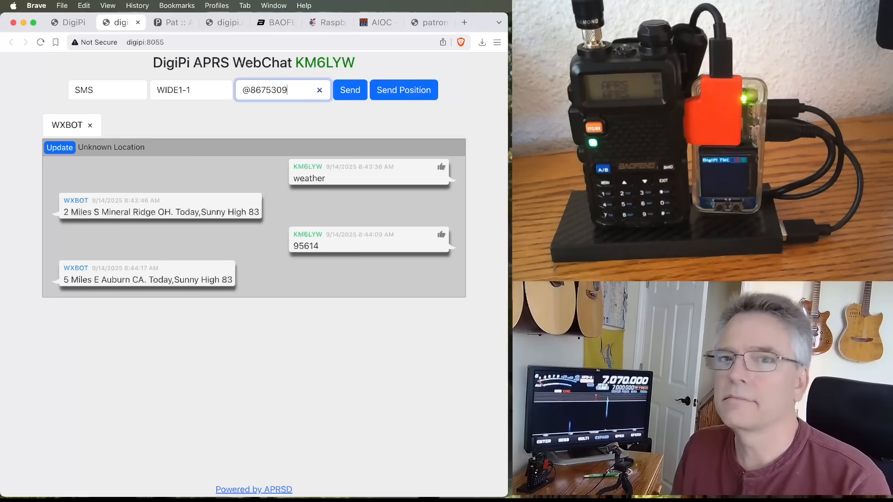
type("@cl")
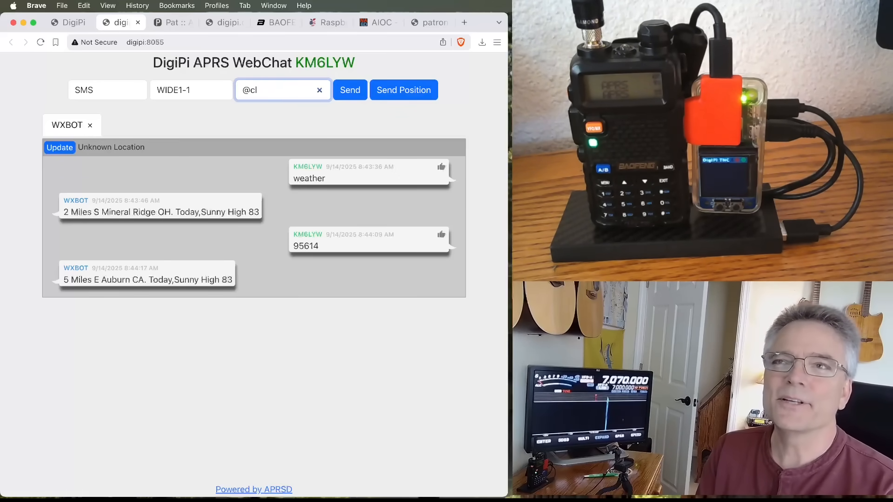
type("hey")
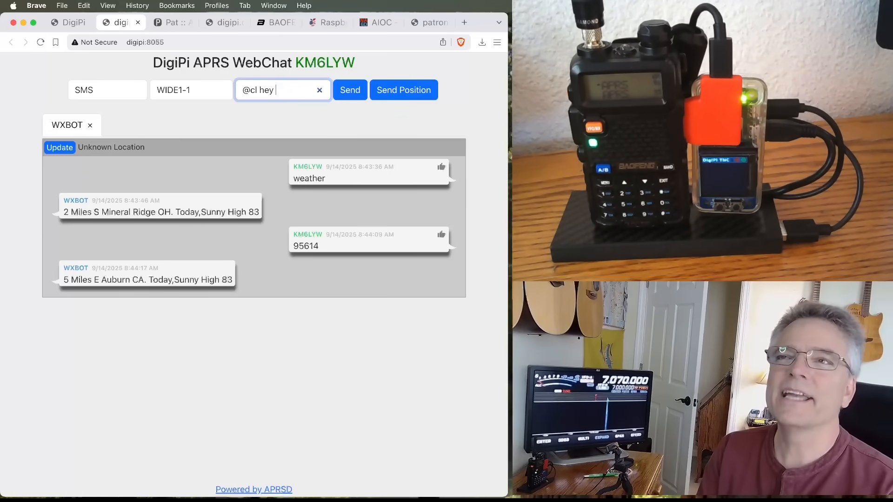
type("this is an SMS via R")
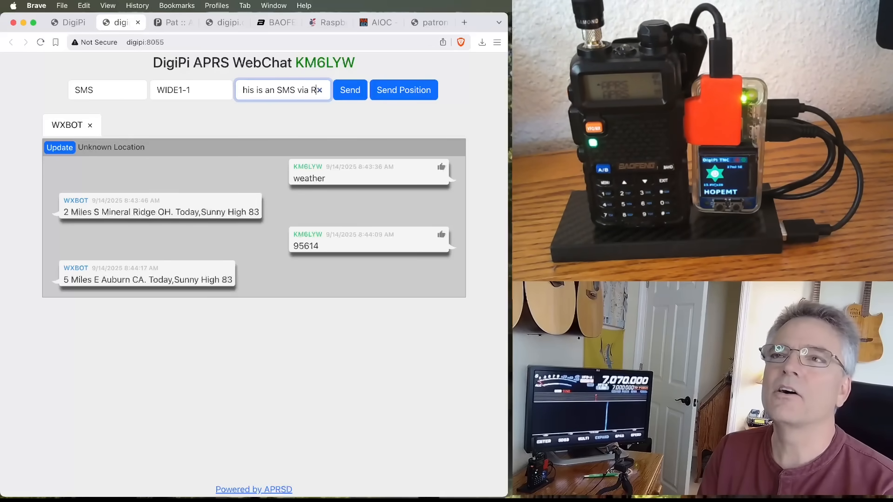
type("F")
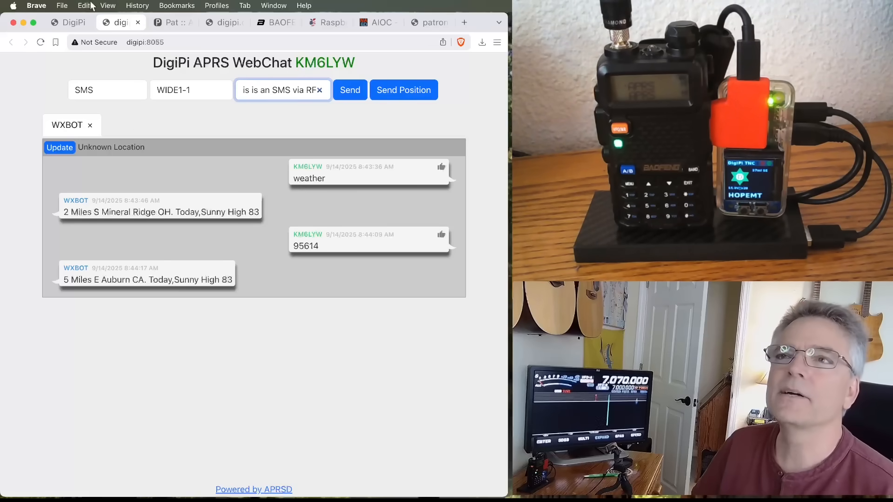
left_click(349, 89)
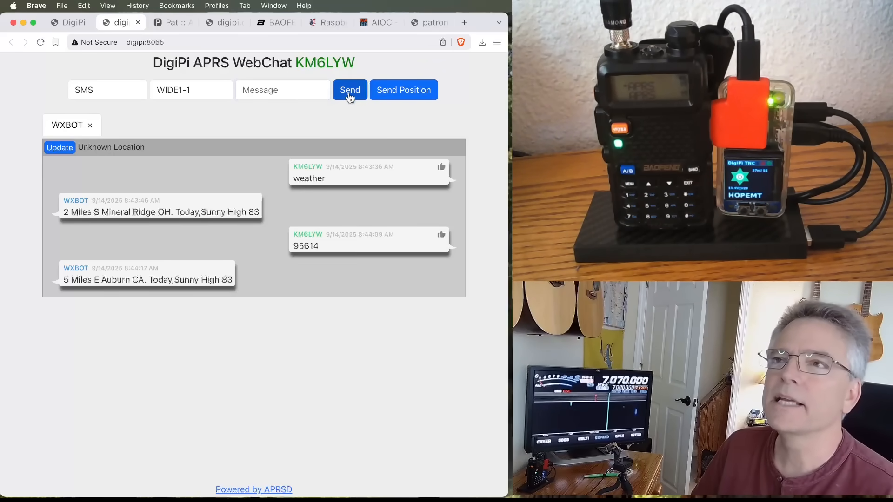
left_click(349, 91)
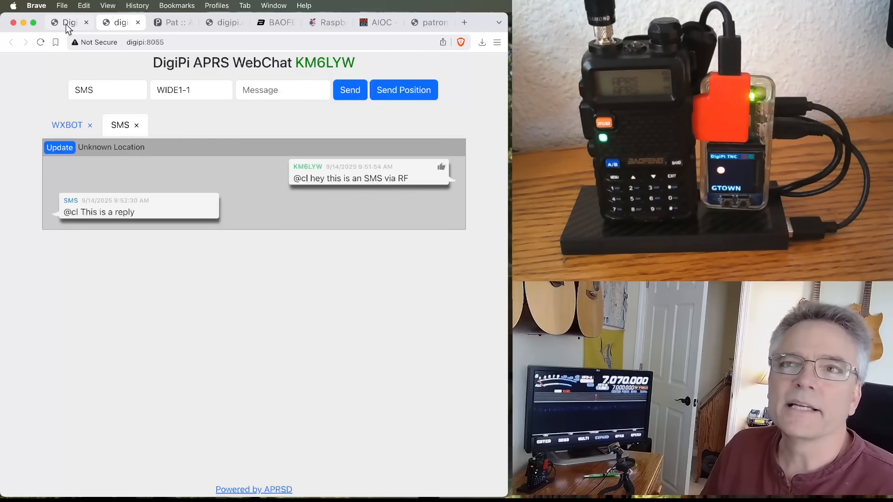
Back on the DigiPi control panel, switch off the APRS WebChat and TNC/igate services.
left_click(68, 23)
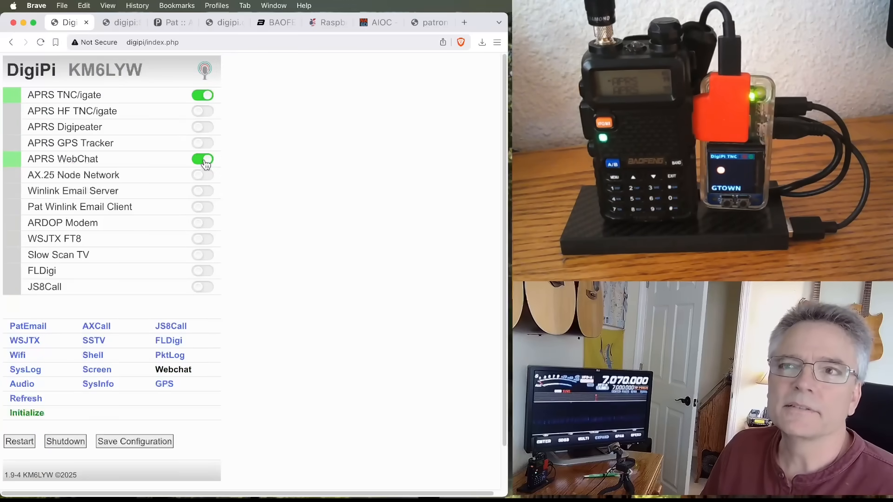
left_click(203, 159)
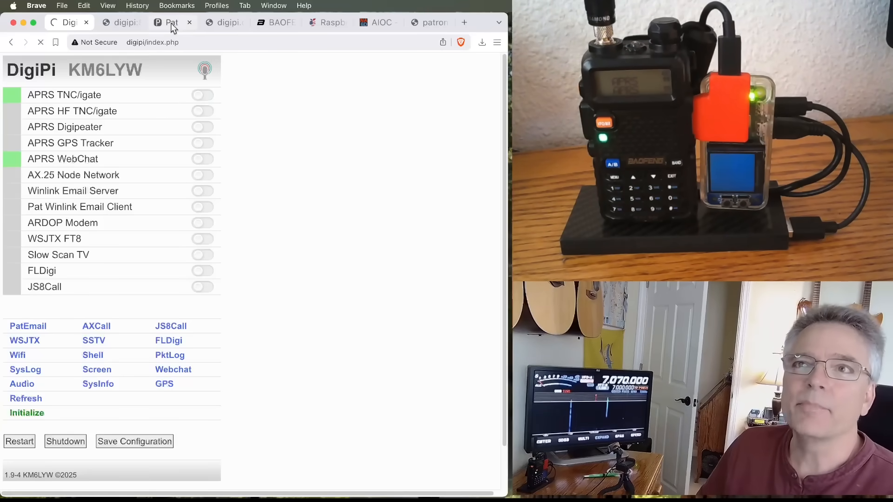
Browse the Pat project website at getpat.io, then return to the DigiPi control page.
left_click(171, 22)
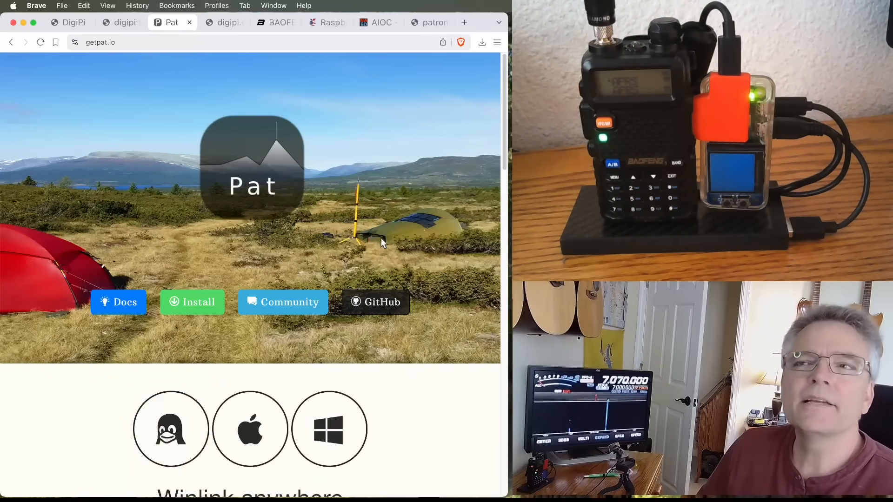
scroll("down", 3)
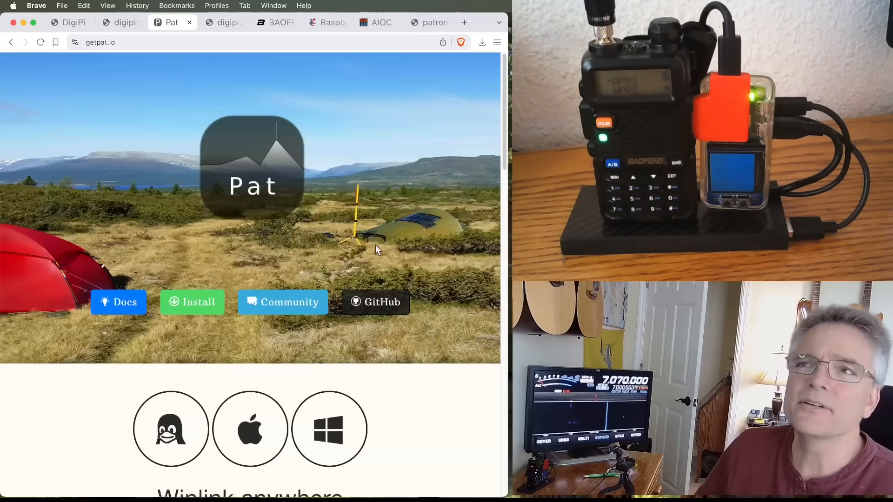
mouse_move(364, 223)
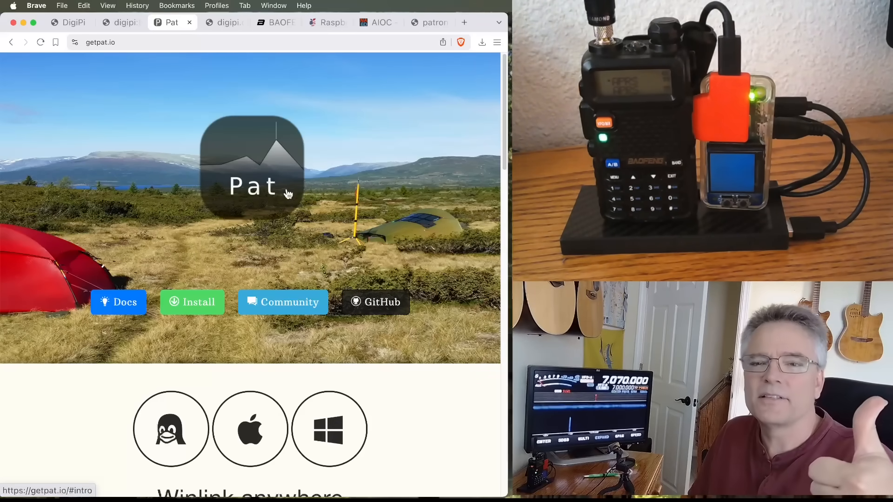
mouse_move(62, 54)
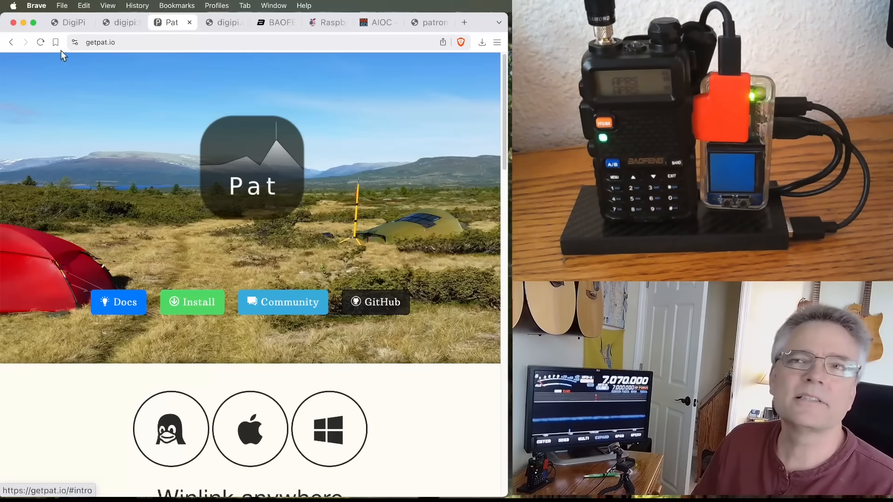
left_click(68, 22)
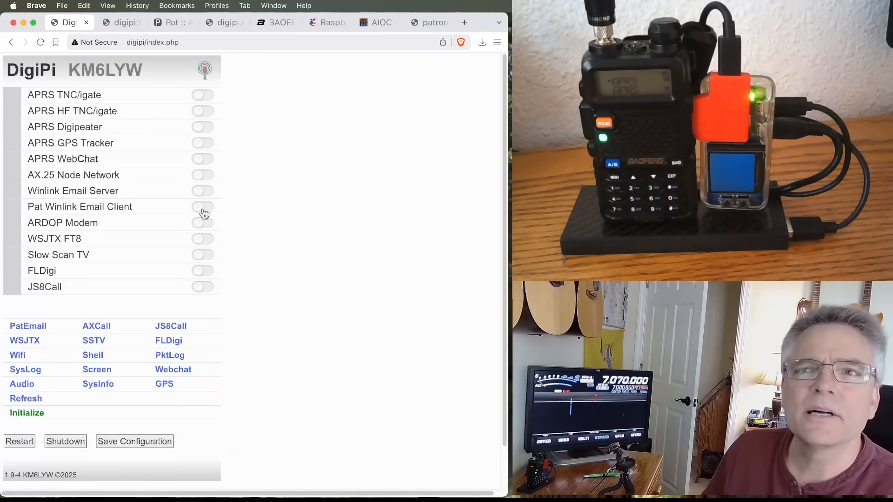
Switch on the Pat Winlink Email Client and the AX.25 Node Network services.
left_click(202, 206)
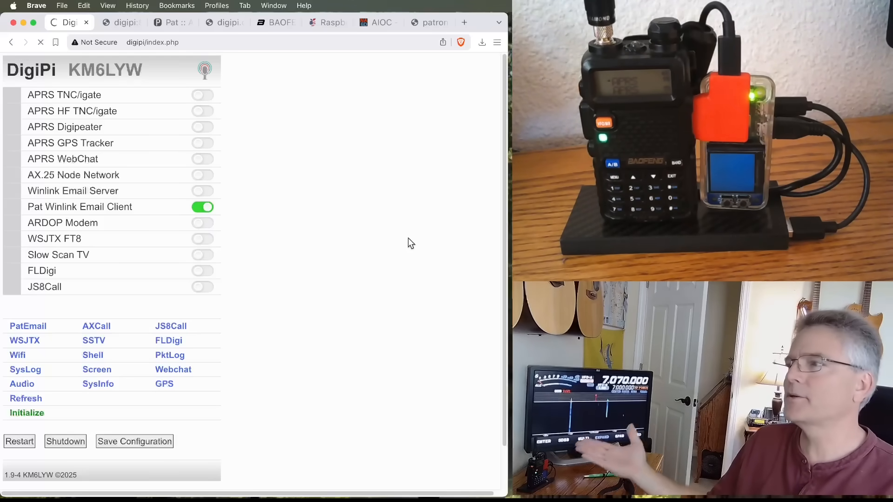
left_click(202, 175)
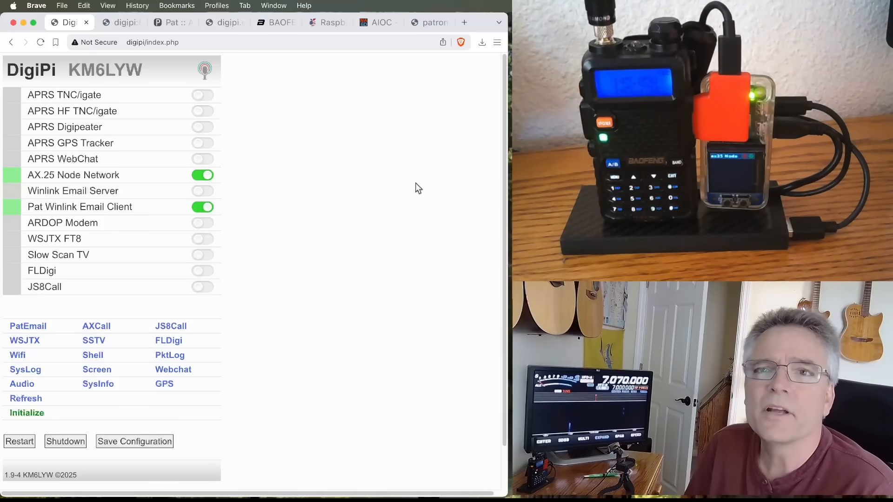
mouse_move(364, 133)
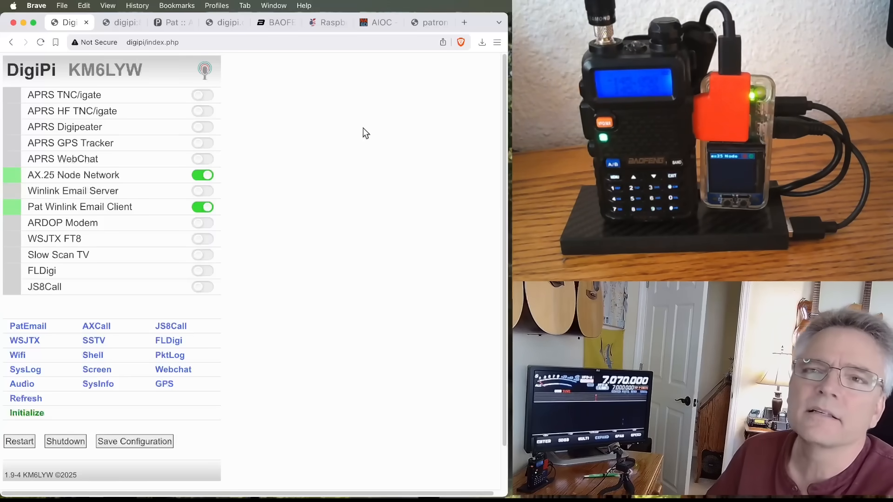
mouse_move(279, 281)
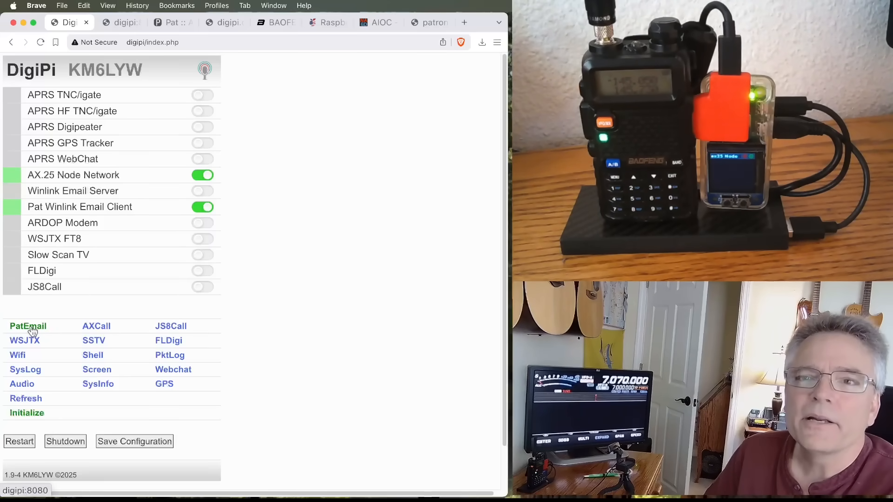
Open the Pat email client inbox with the NorCal Winlink Weekly Check in Report and show the mailbox Action list.
left_click(27, 326)
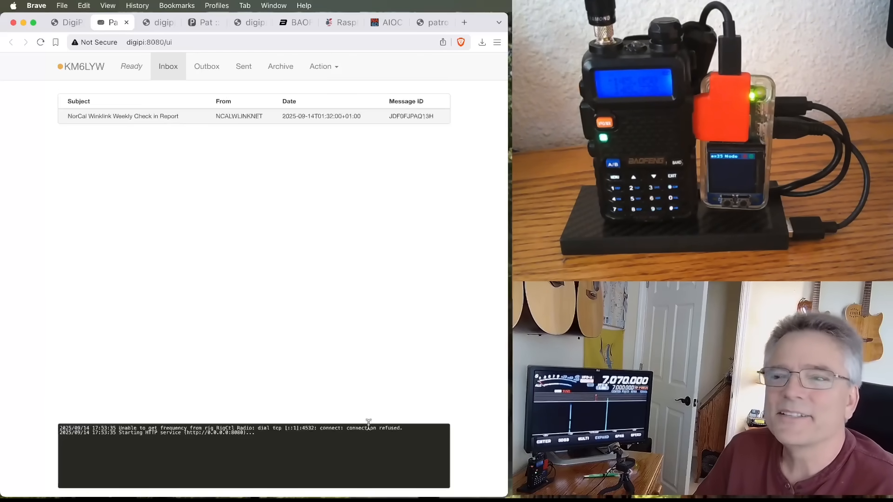
mouse_move(214, 273)
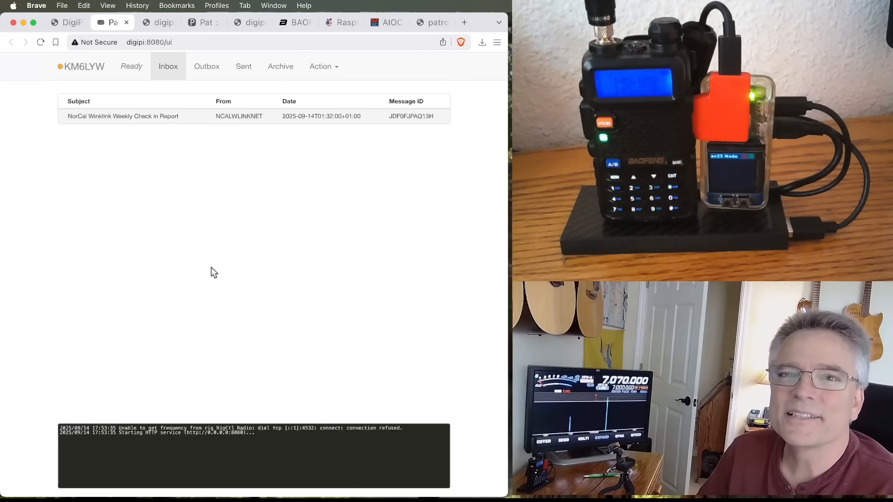
mouse_move(108, 330)
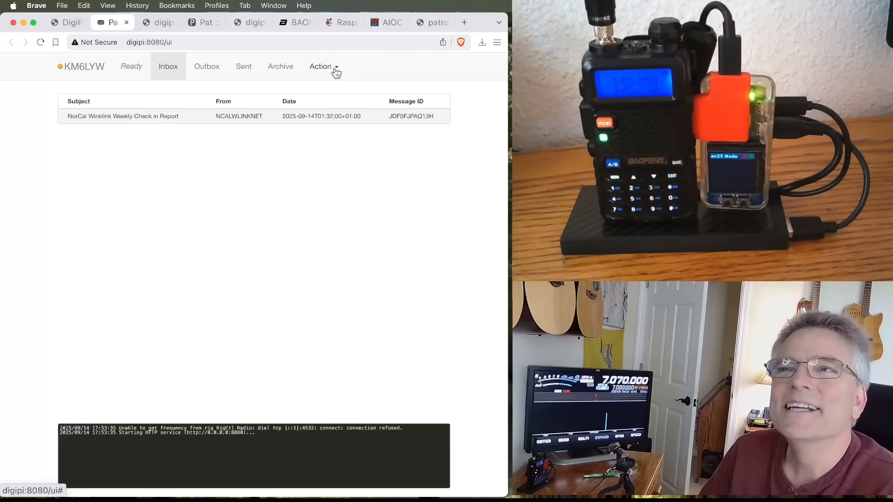
left_click(324, 66)
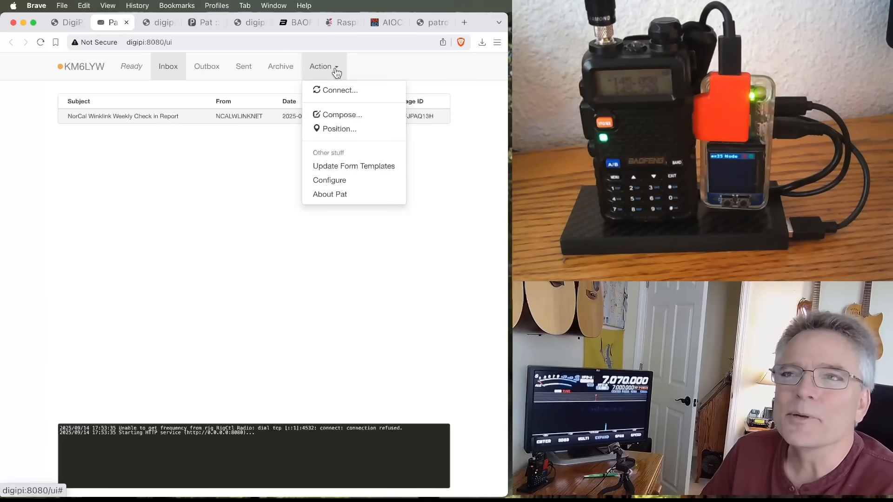
left_click(162, 127)
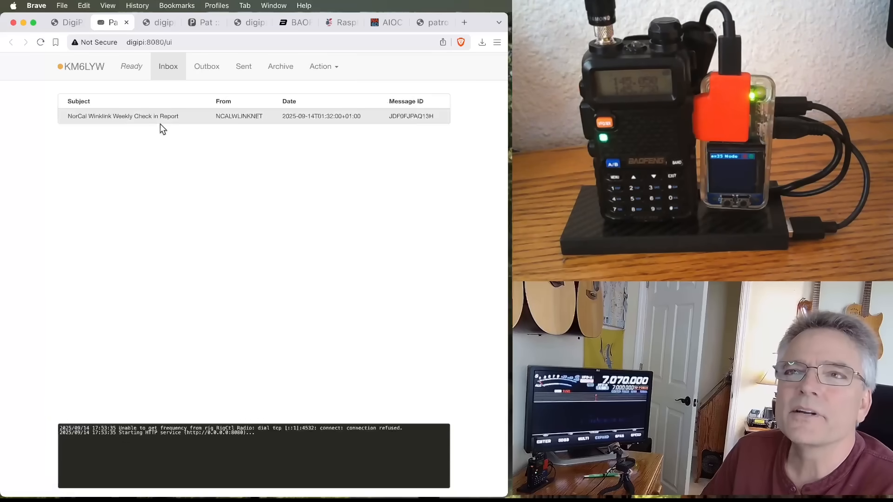
left_click(123, 116)
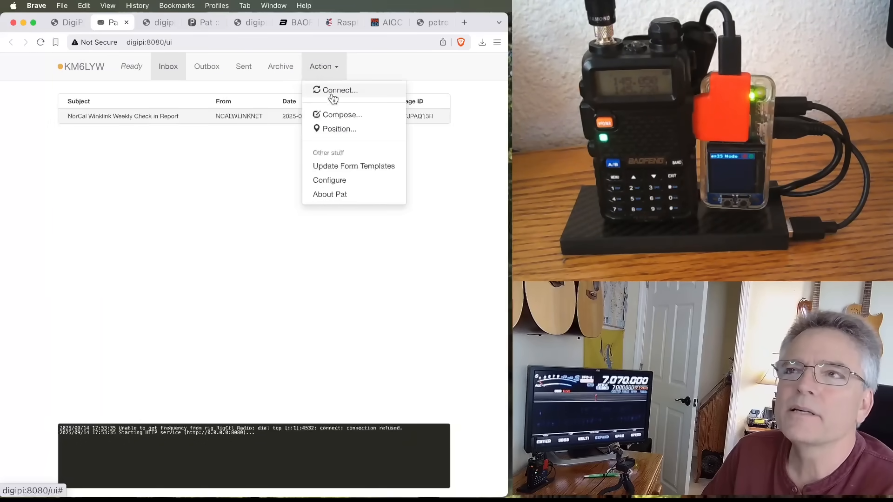
Connect to KM6LYW-10 over AX.25 to check mail, which reports no new messages.
left_click(340, 90)
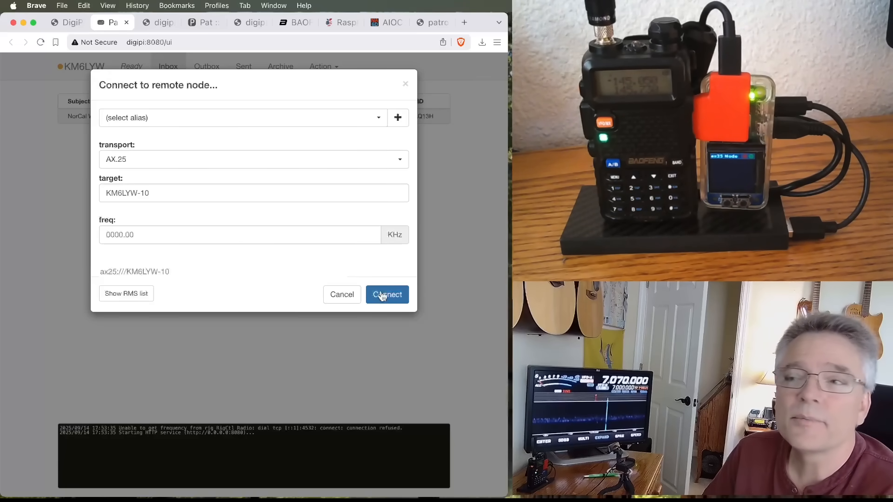
left_click(387, 295)
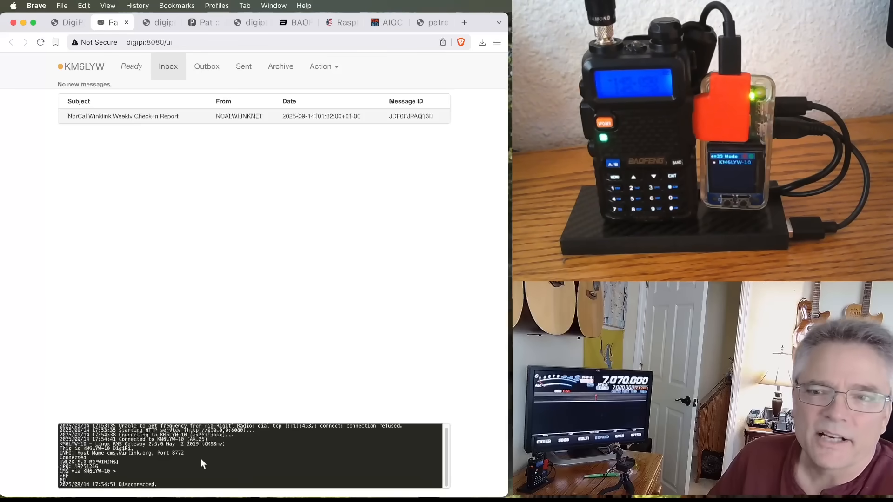
mouse_move(354, 149)
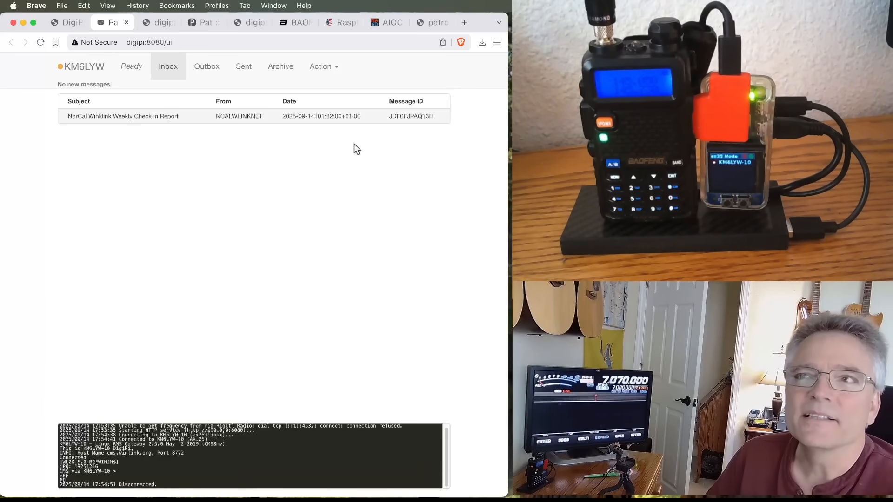
left_click(323, 66)
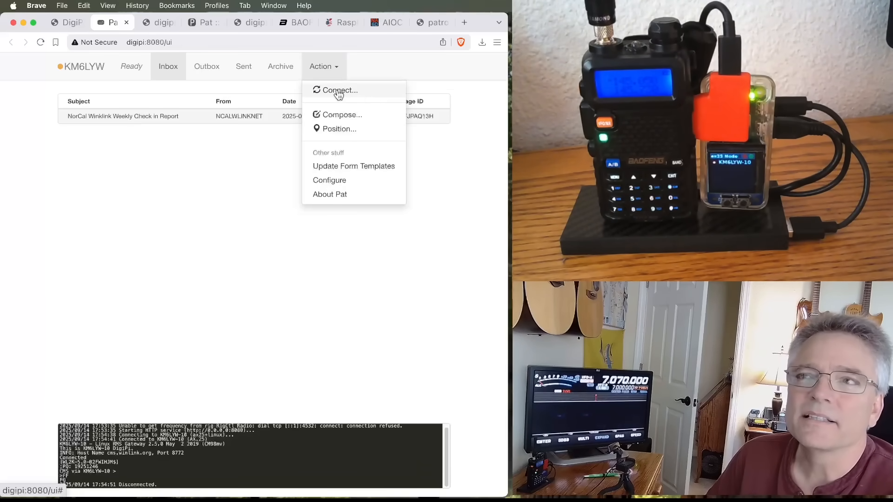
Compose and post a message to KM6LYW titled 'this is a test' reading 'hey! I'm sending email over RF'.
left_click(343, 114)
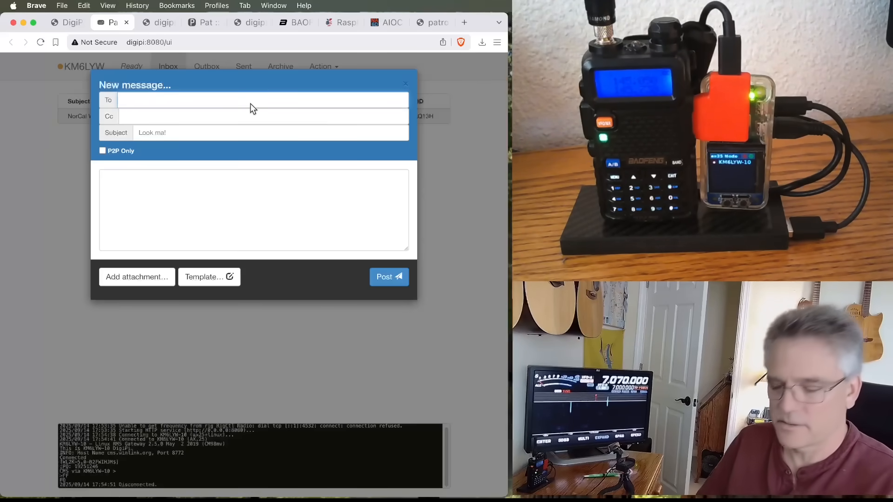
type("KM6LY")
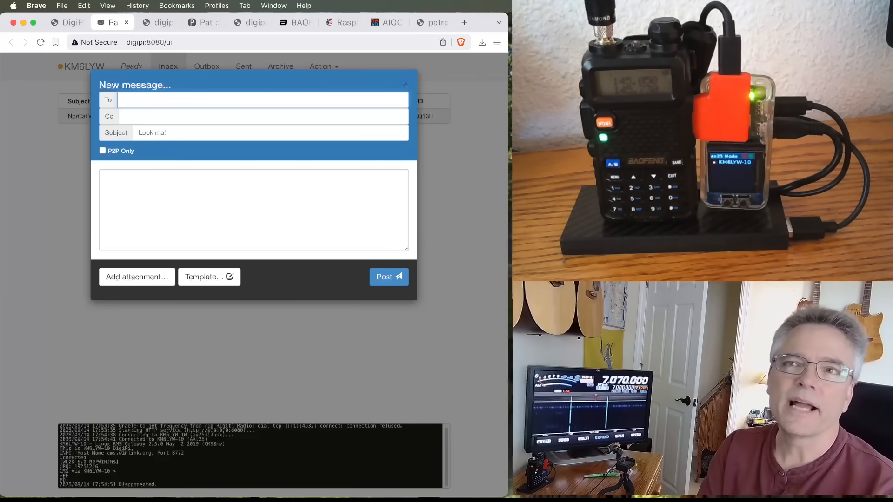
type("KM6LYW")
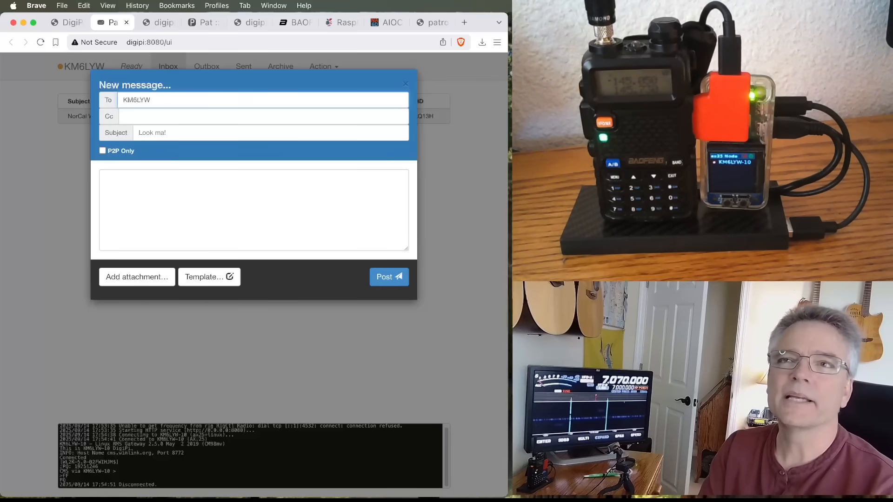
type("this is a test")
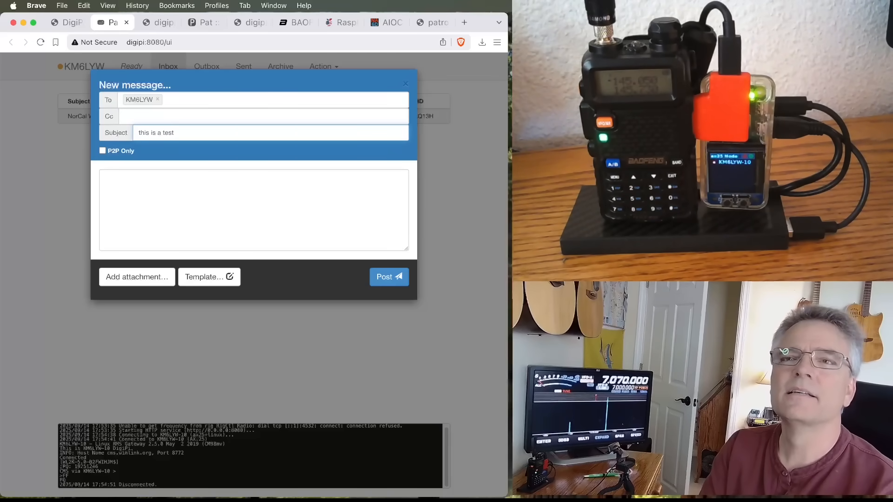
type("hey!")
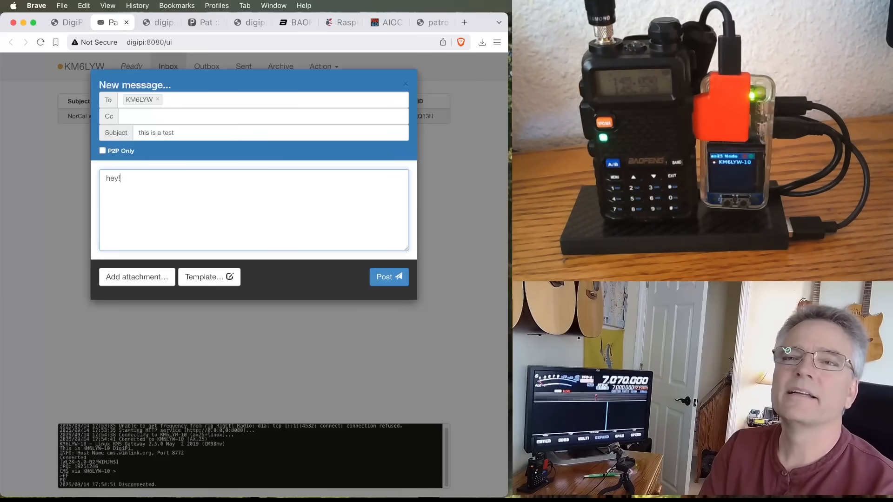
type("I'm sending e")
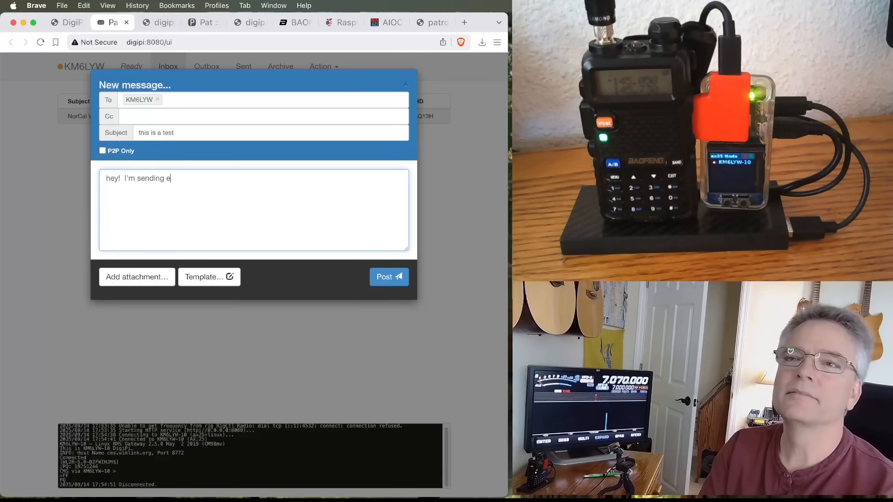
type("mail over RF")
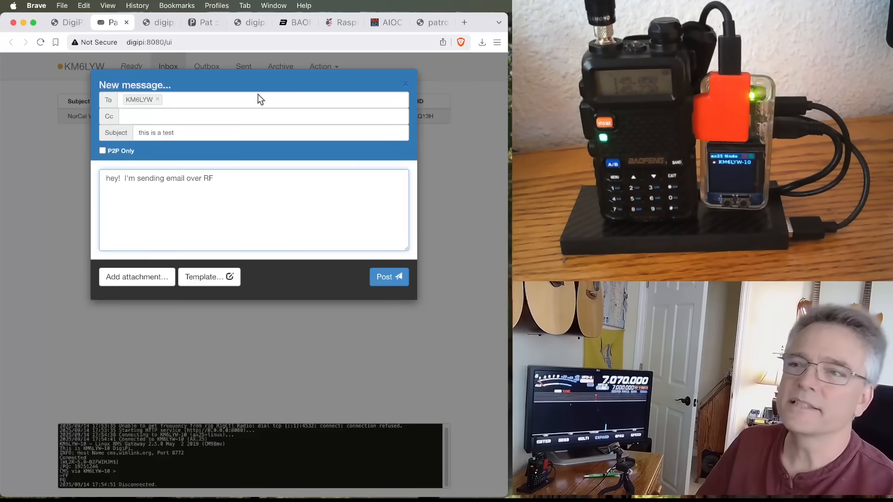
left_click(389, 277)
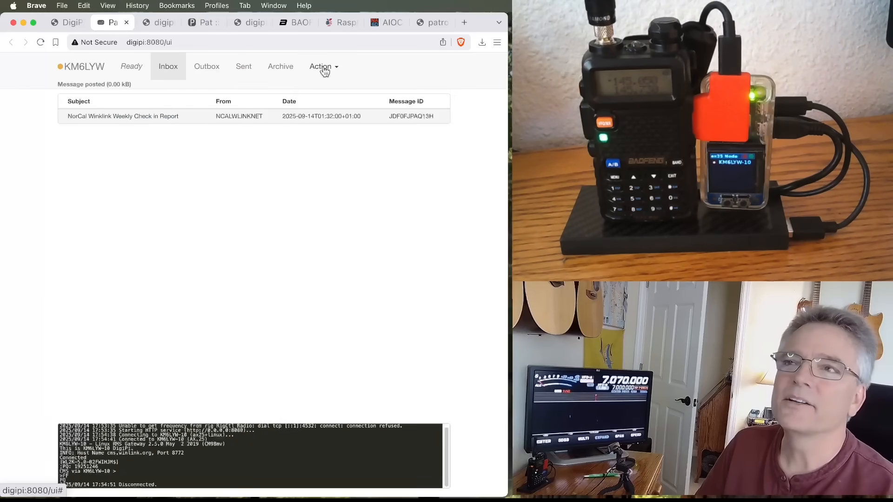
Connect to KM6LYW-10 over AX.25 to transmit the queued message, then return to the DigiPi page.
left_click(323, 66)
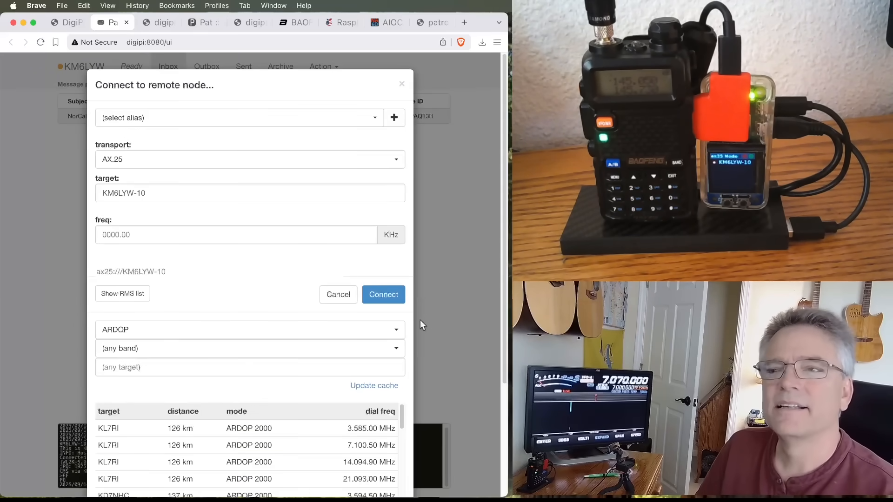
left_click(384, 295)
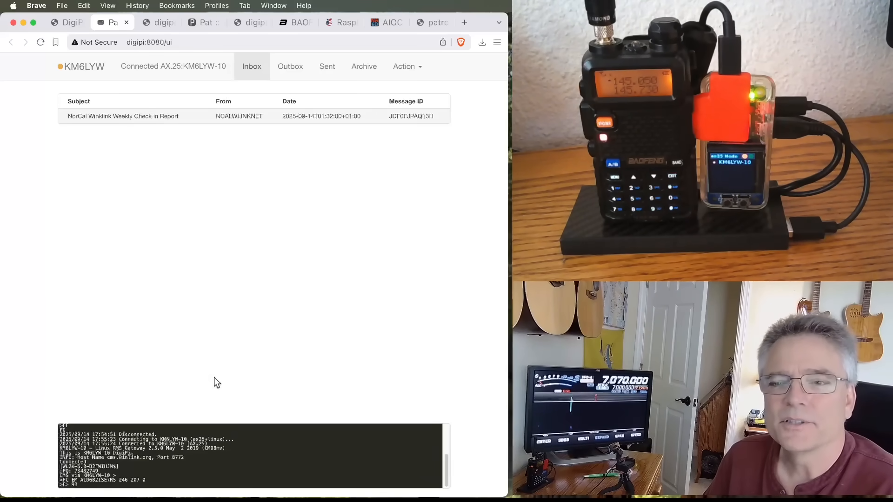
mouse_move(220, 324)
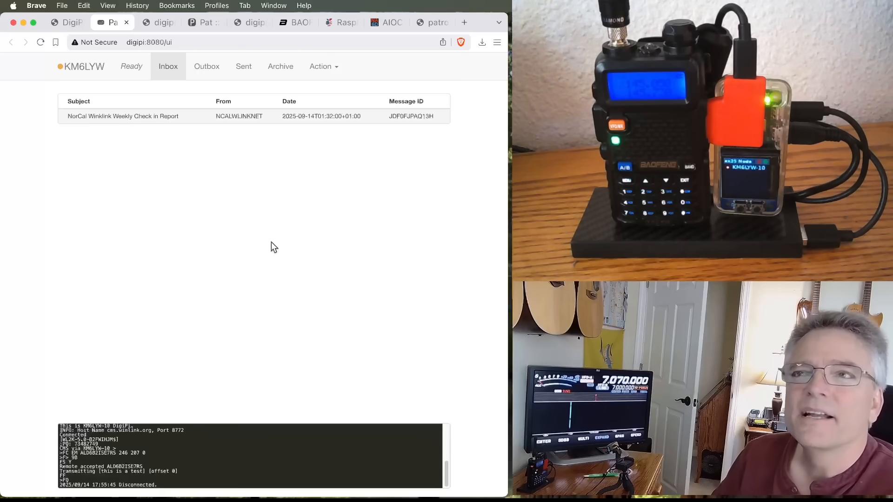
mouse_move(342, 211)
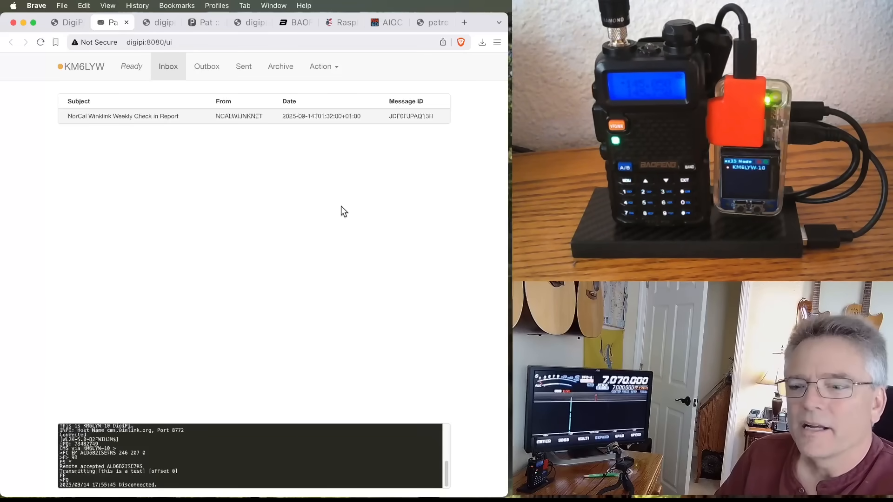
mouse_move(253, 244)
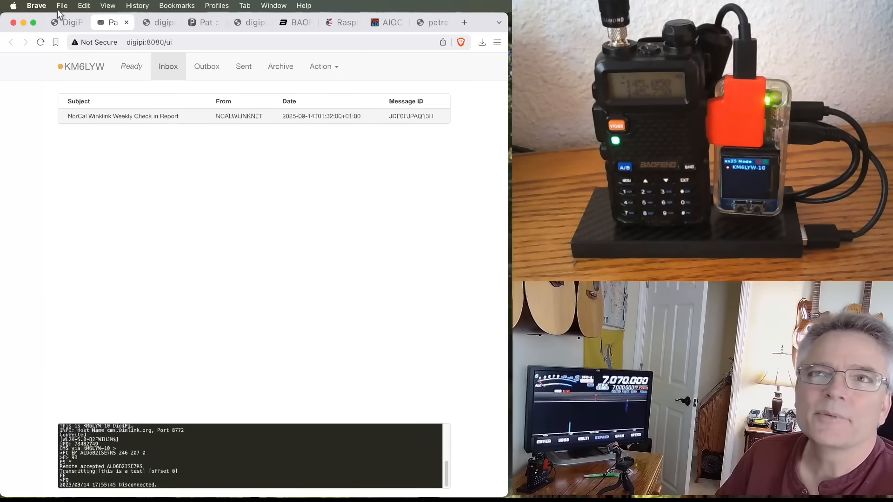
left_click(65, 23)
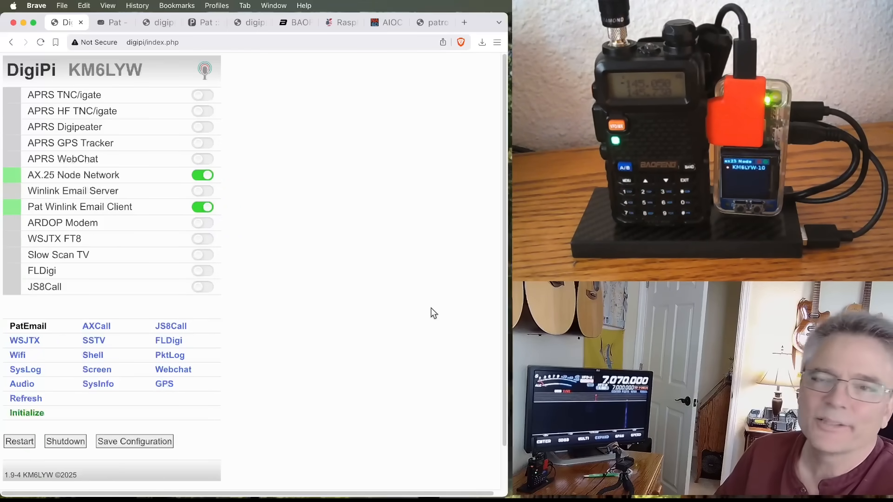
left_click(431, 23)
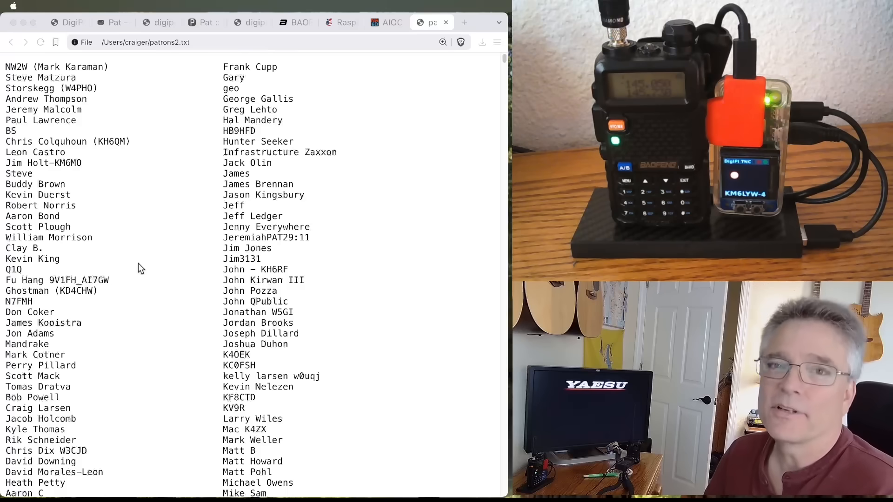
mouse_move(285, 222)
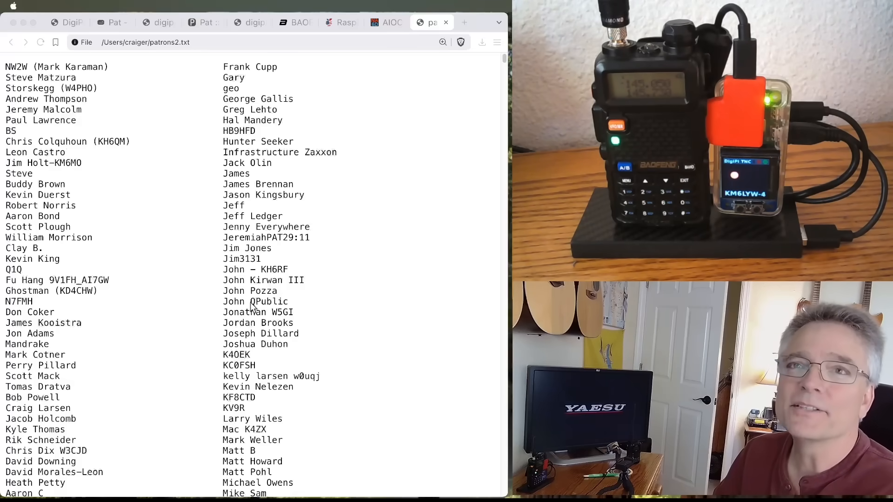
mouse_move(320, 304)
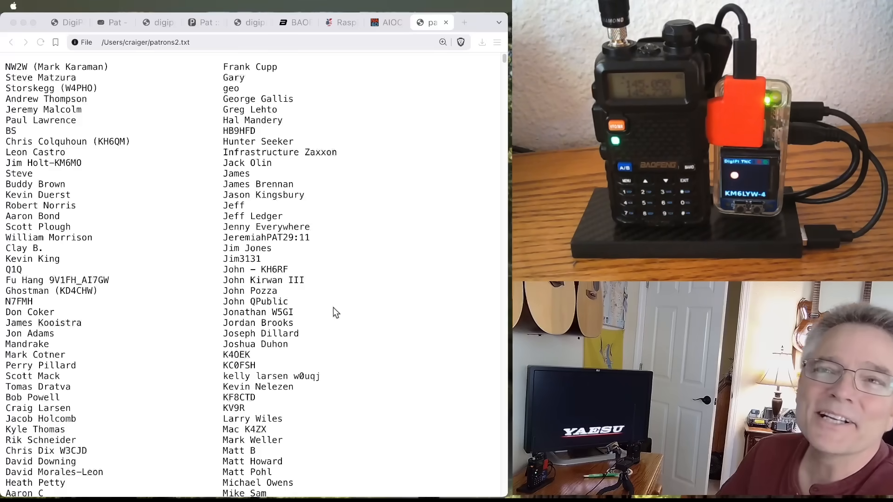
mouse_move(387, 286)
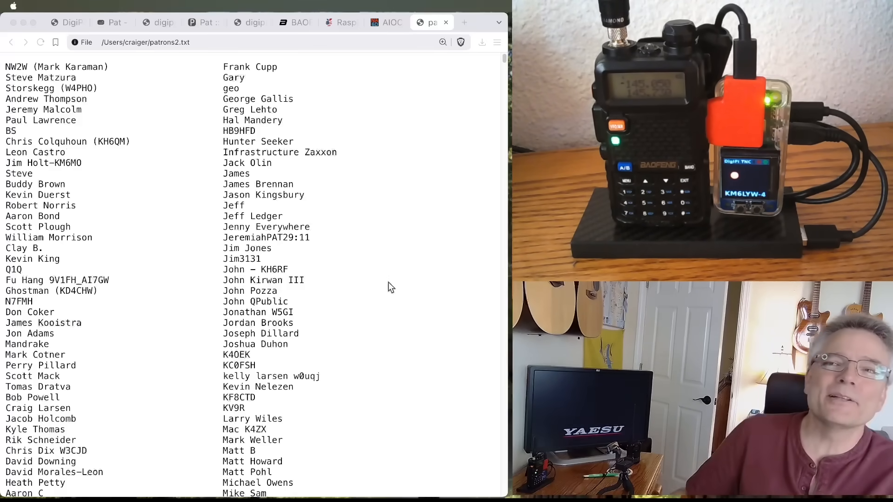
Scroll down through the patrons2.txt list of supporter names.
scroll("down", 3)
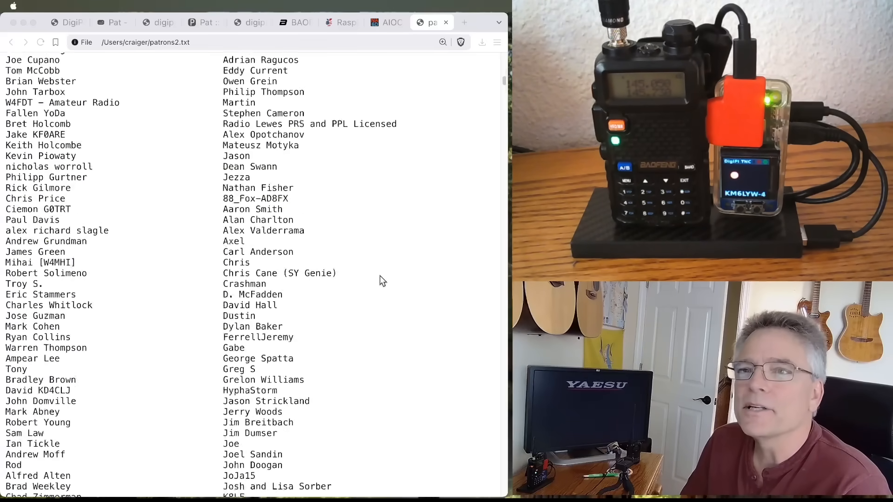
scroll("down", 3)
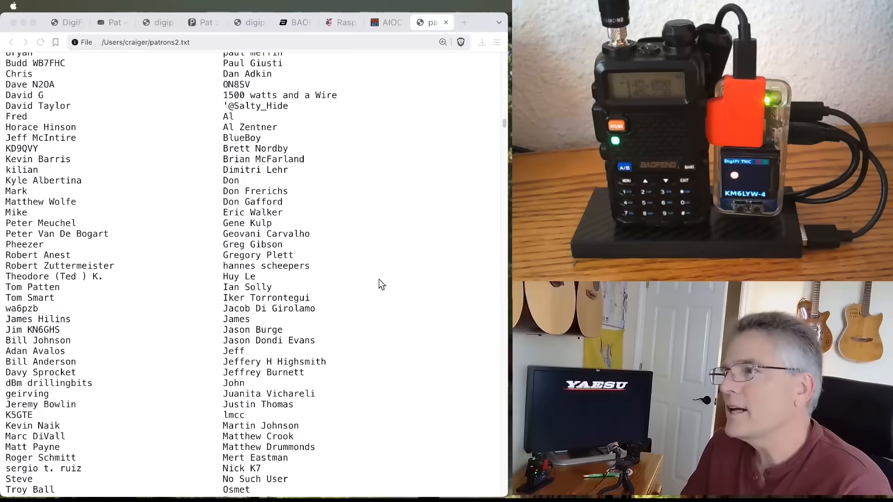
scroll("down", 3)
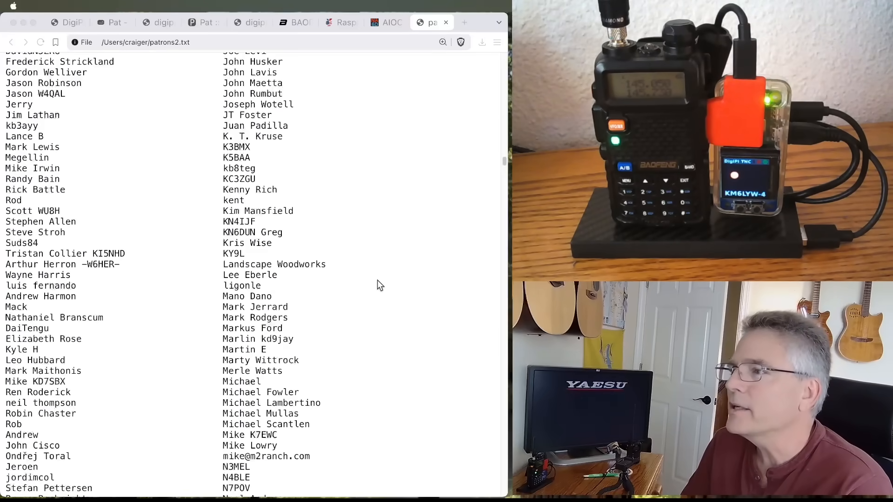
scroll("down", 3)
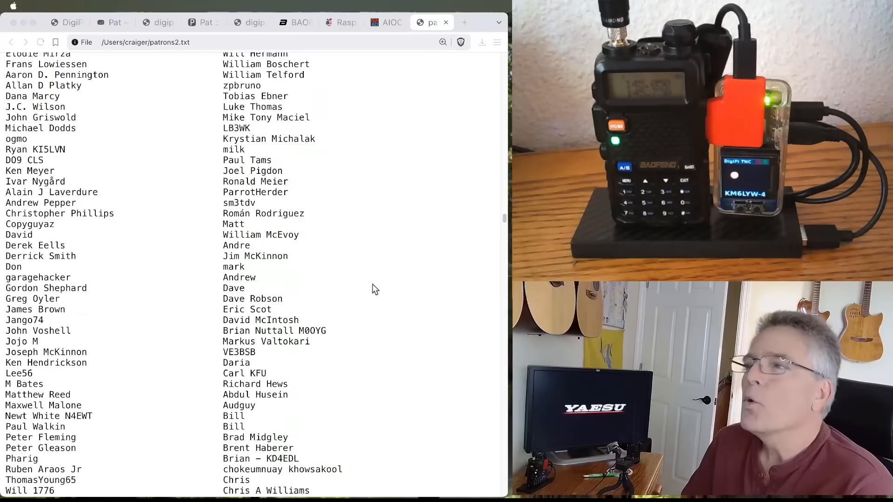
scroll("down", 3)
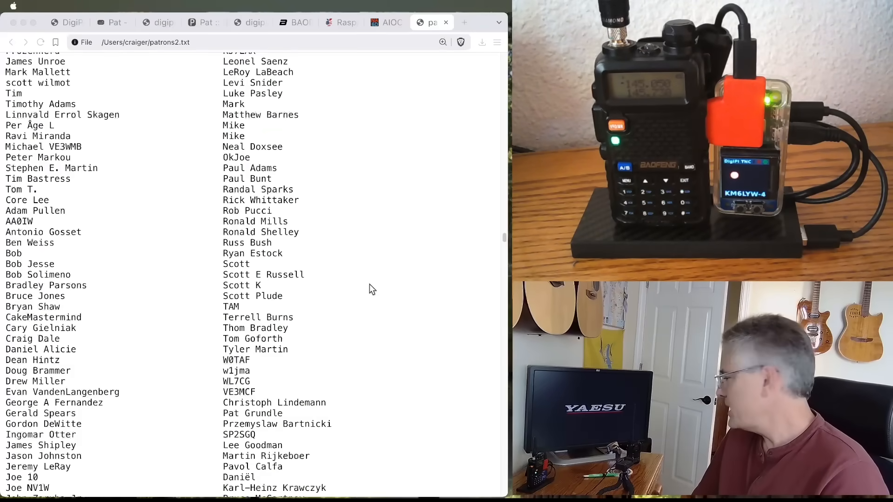
scroll("down", 3)
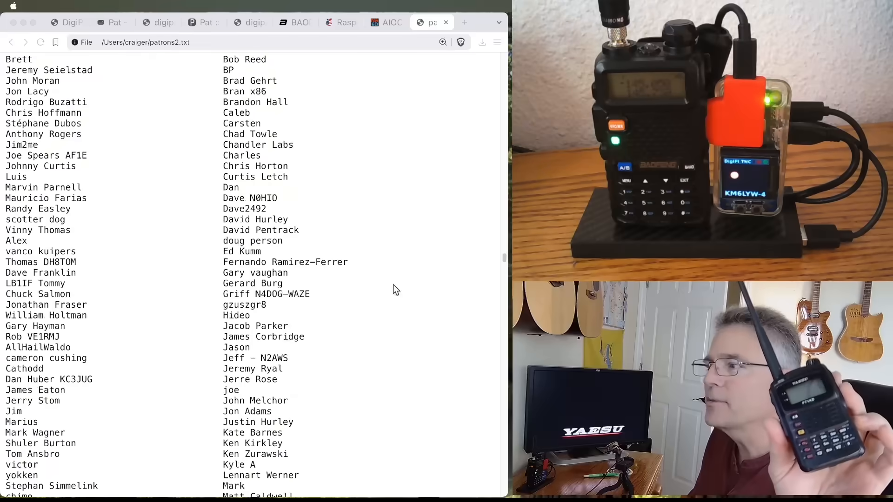
scroll("down", 3)
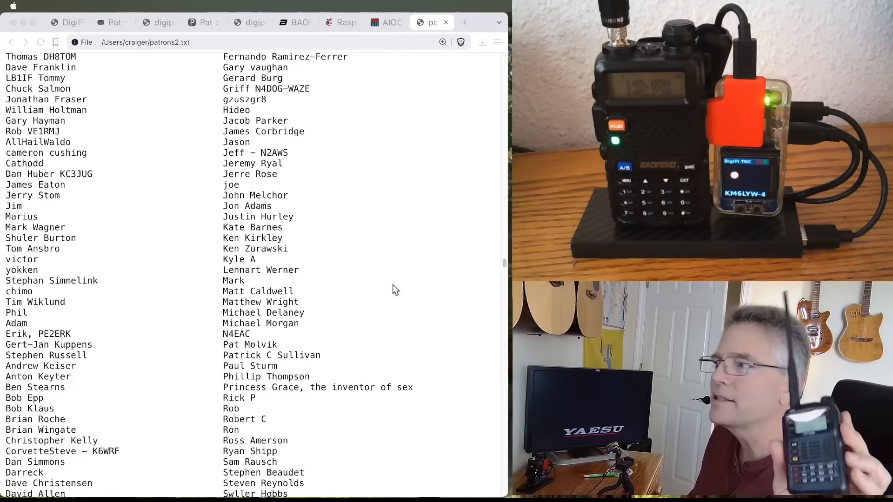
scroll("down", 3)
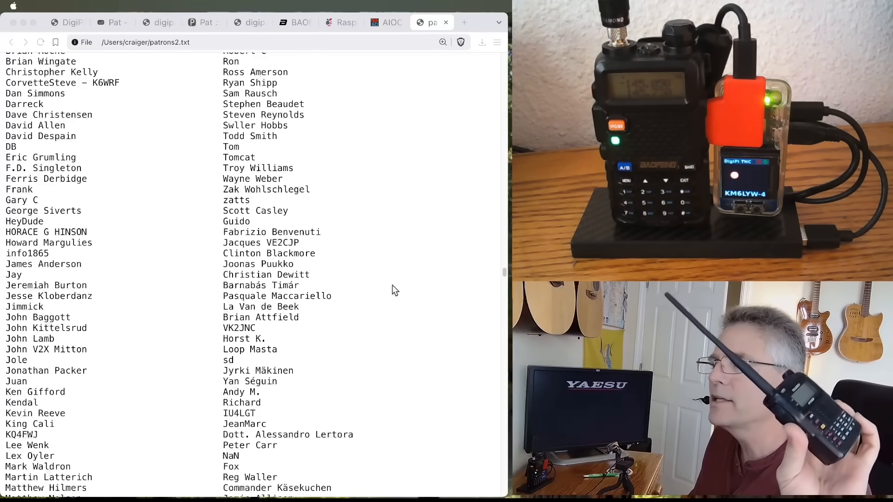
scroll("down", 3)
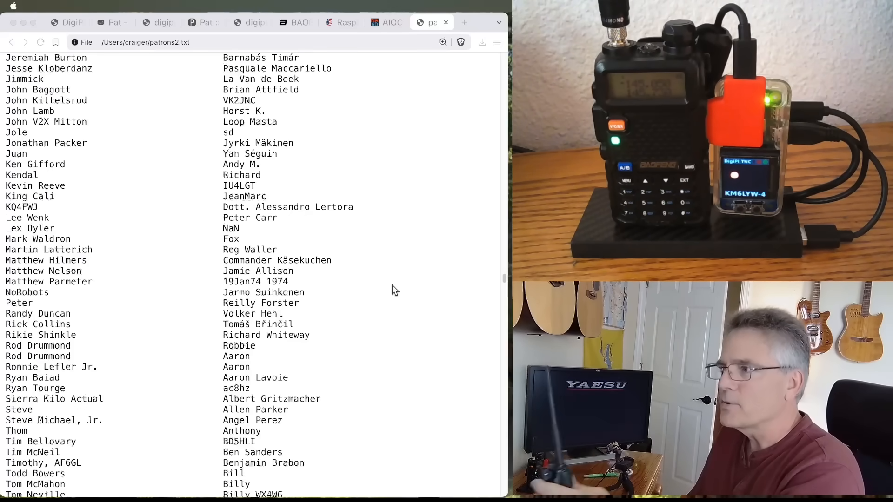
scroll("down", 3)
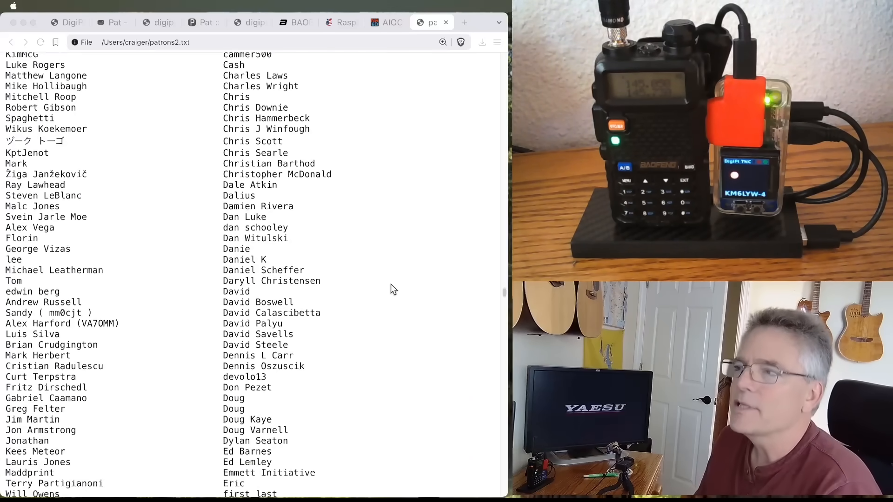
scroll("down", 3)
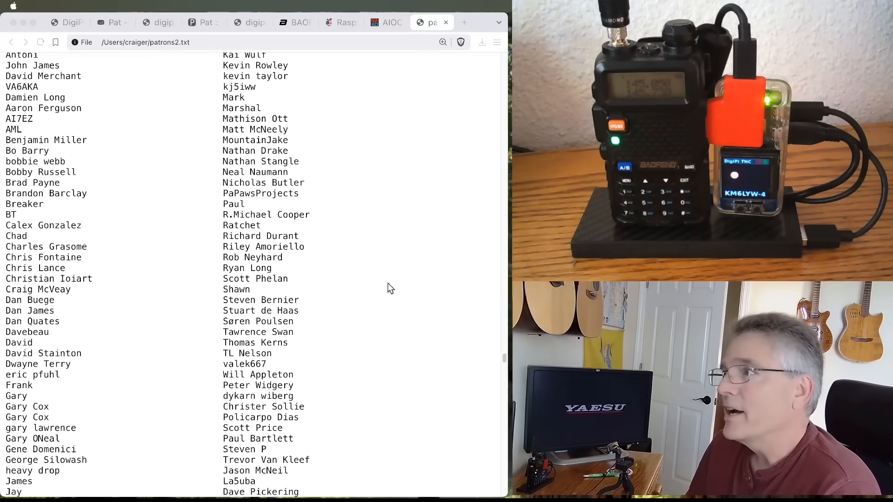
scroll("down", 3)
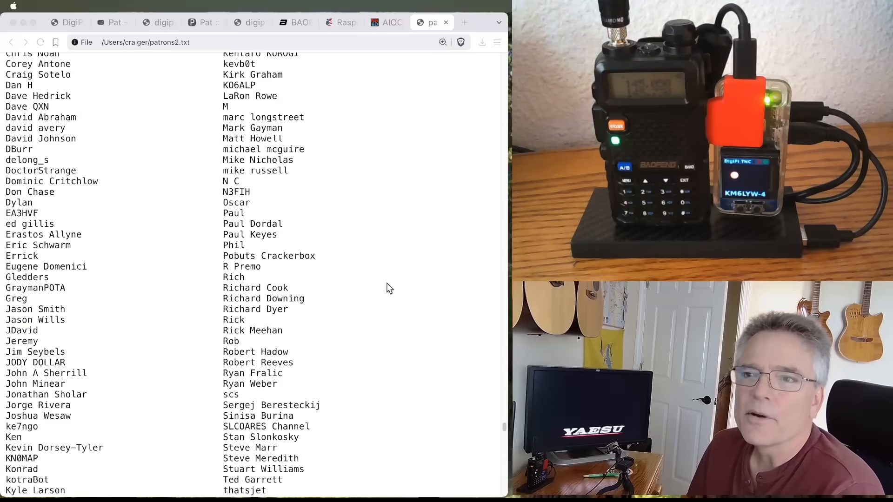
scroll("down", 3)
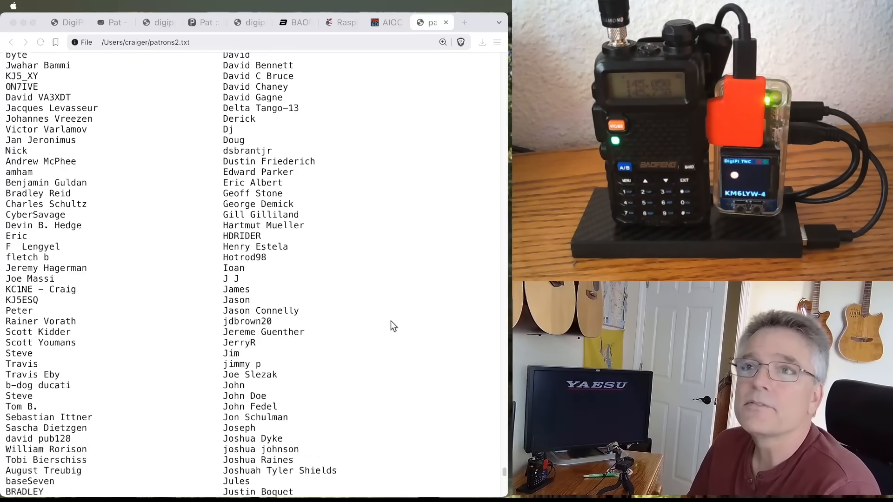
scroll("down", 3)
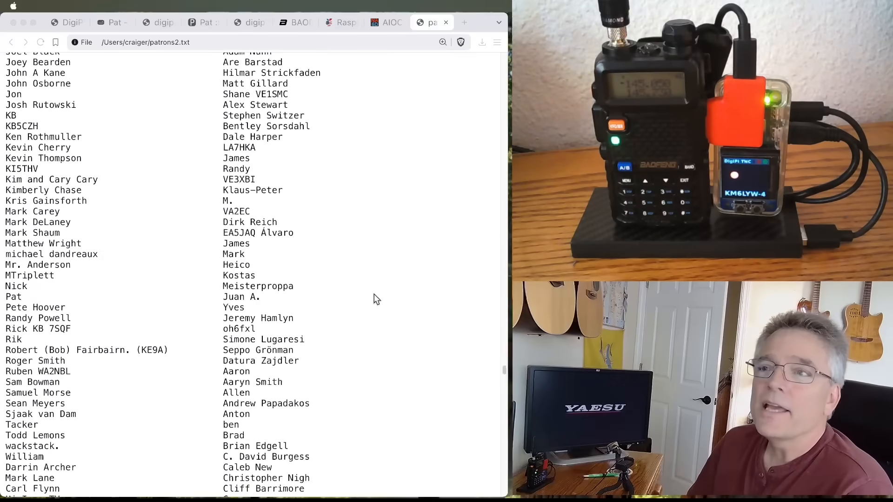
scroll("down", 3)
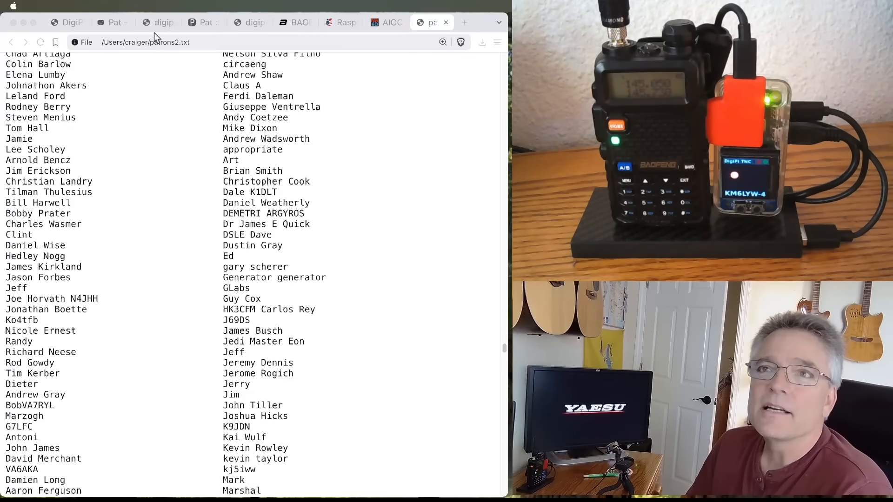
left_click(158, 22)
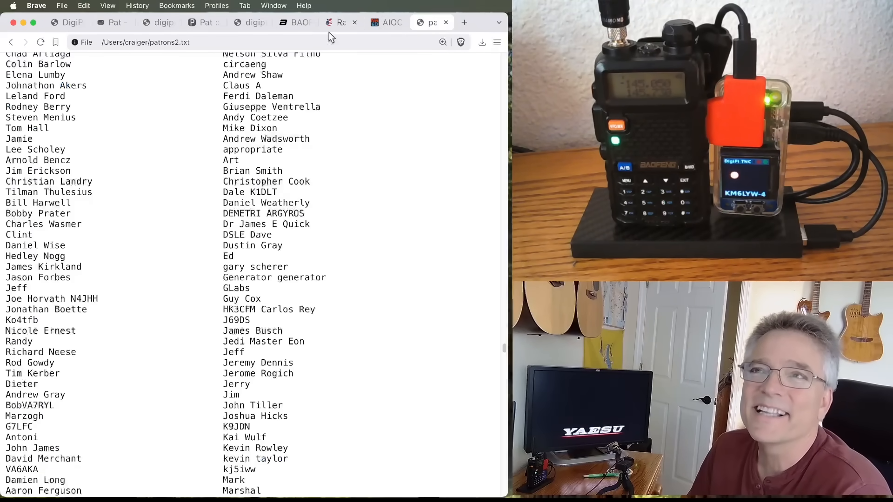
Switch to the digipi.org KM6LYW Radio DigiPi Project page with its 1.9-4 download.
left_click(228, 42)
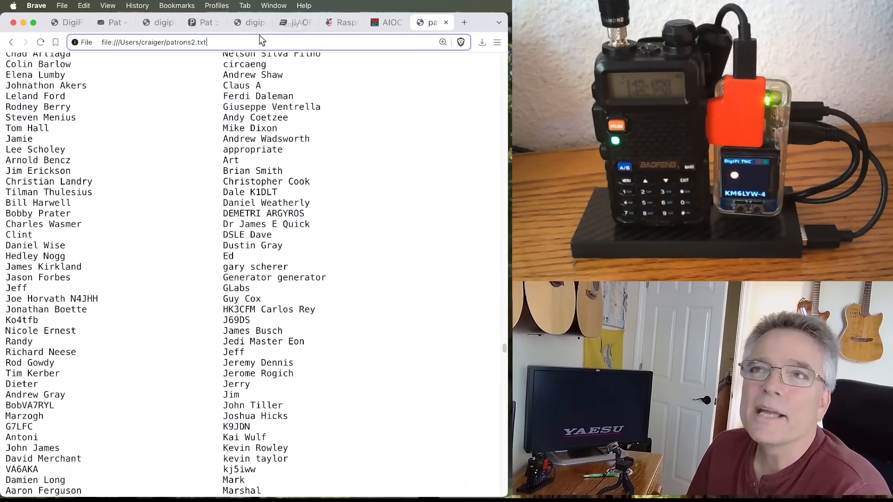
left_click(249, 22)
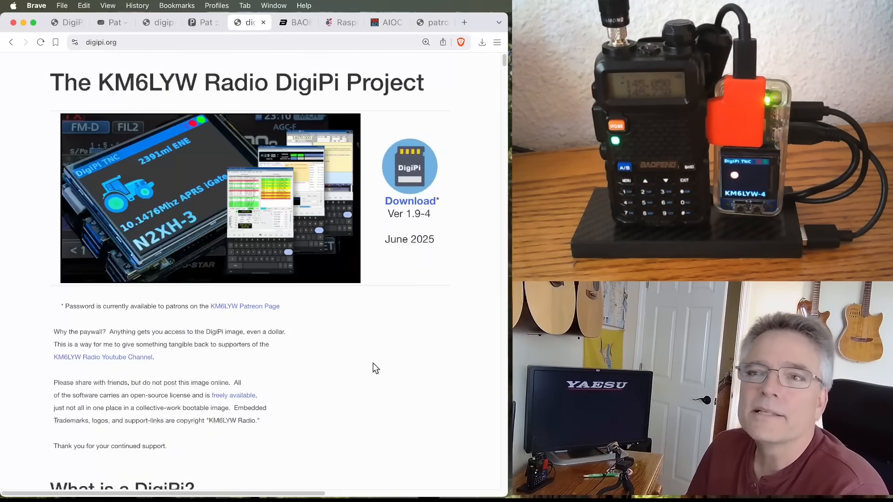